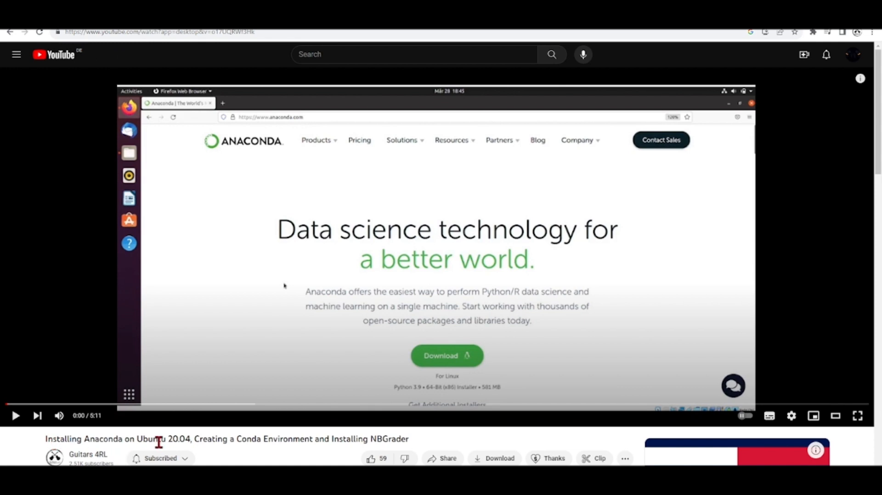
pyautogui.moveTo(298, 456)
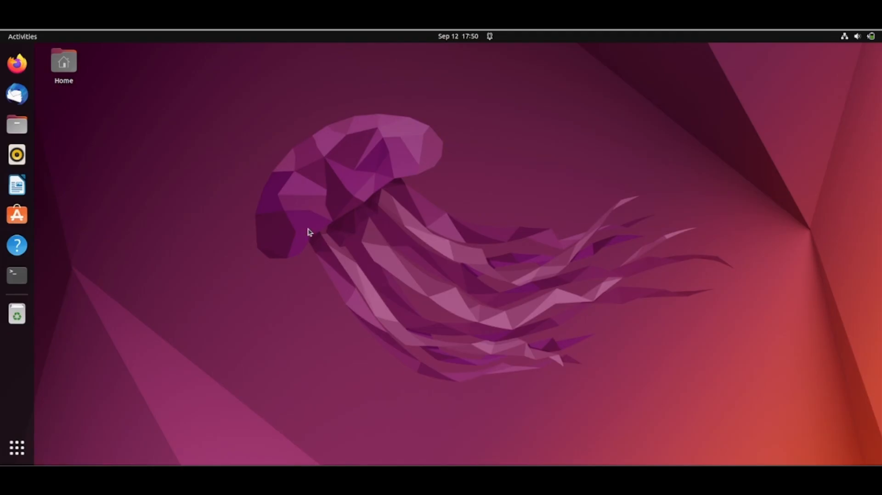
pyautogui.moveTo(17, 276)
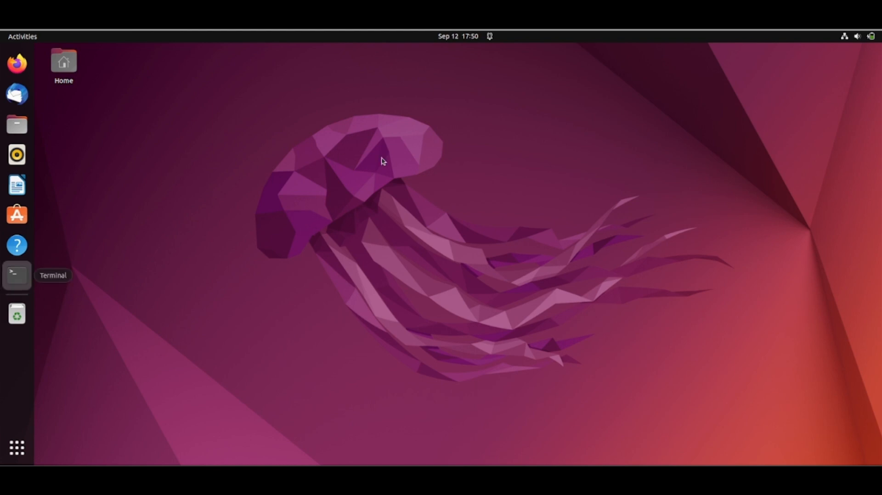
# Step: Launch a new Terminal window from the dock and maximize it
pyautogui.click(16, 275)
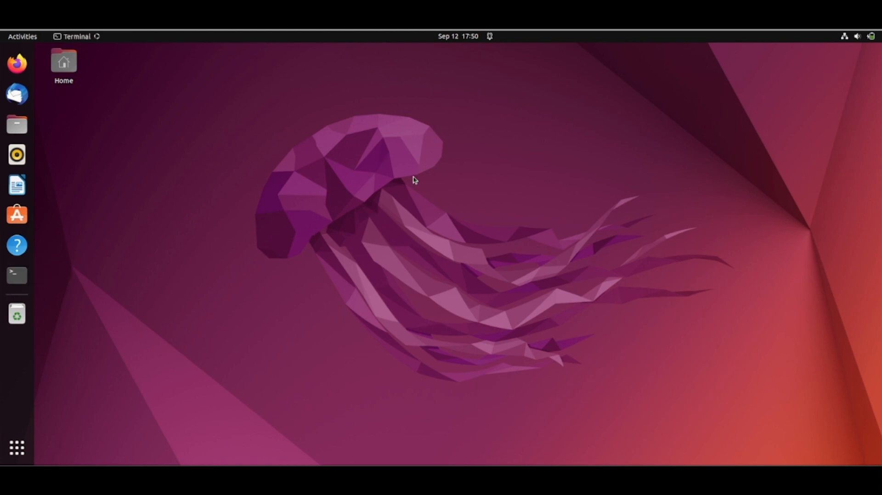
pyautogui.click(16, 276)
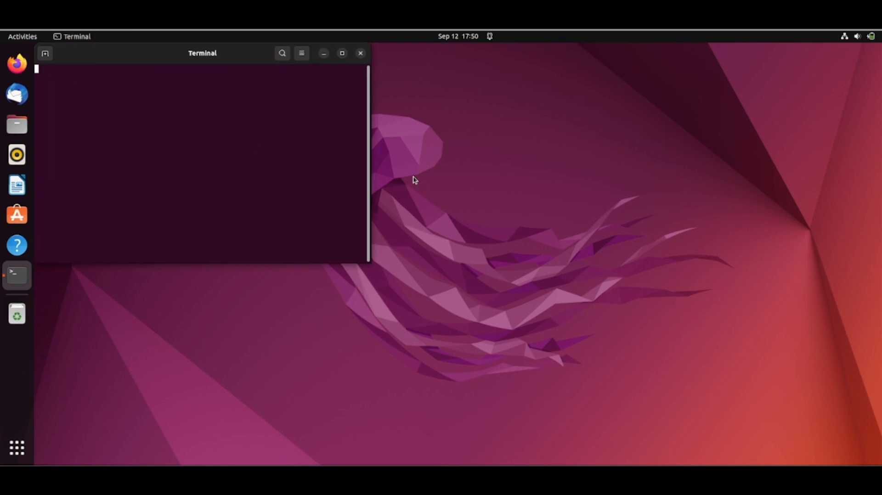
pyautogui.moveTo(355, 59)
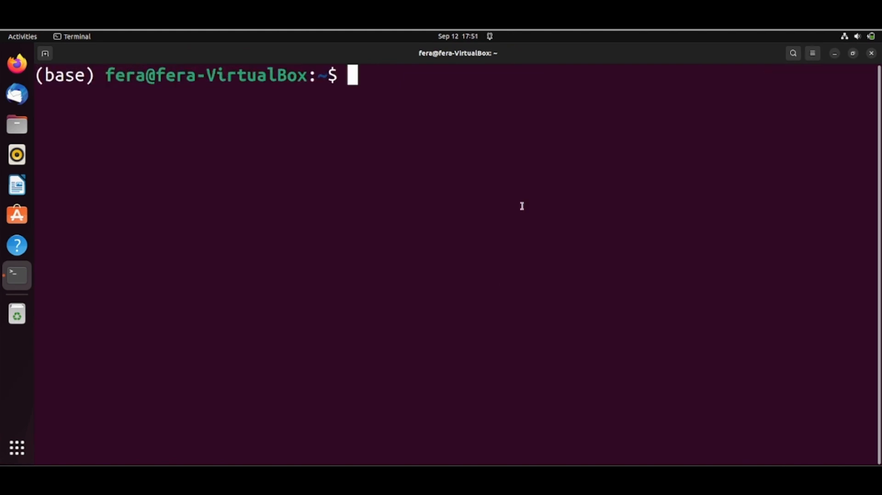
# Step: Run conda create -c conda-forge -n rustenv rust and confirm with y to install
pyautogui.write('conda c')
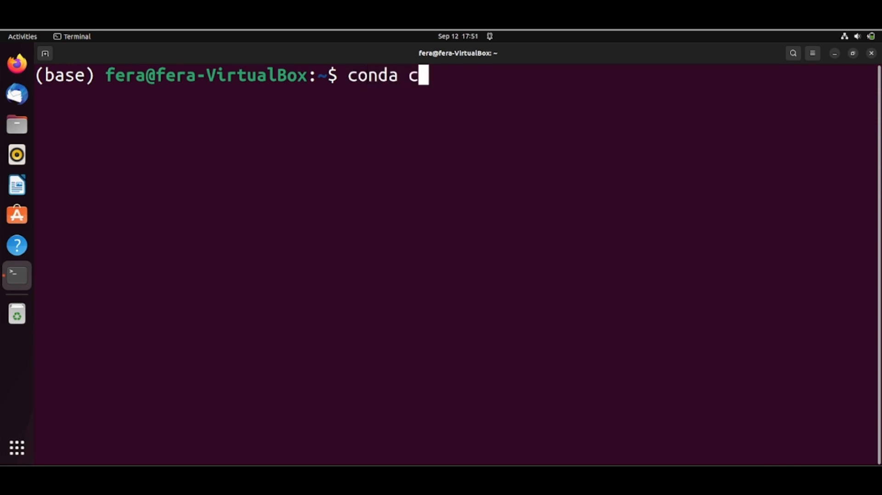
pyautogui.write('reate')
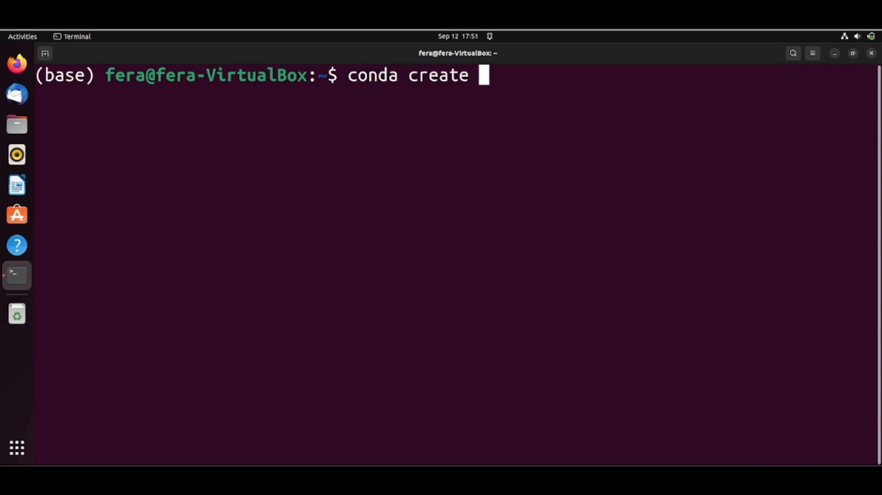
pyautogui.write('-c con')
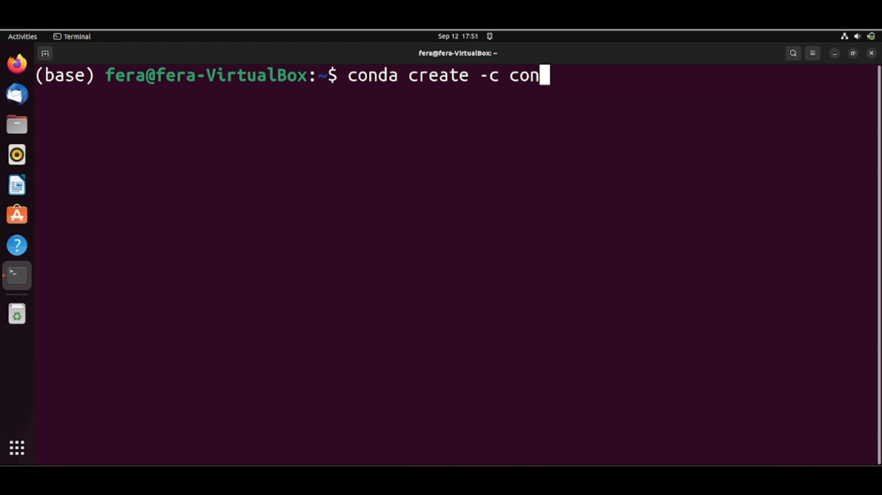
pyautogui.write('da-forge')
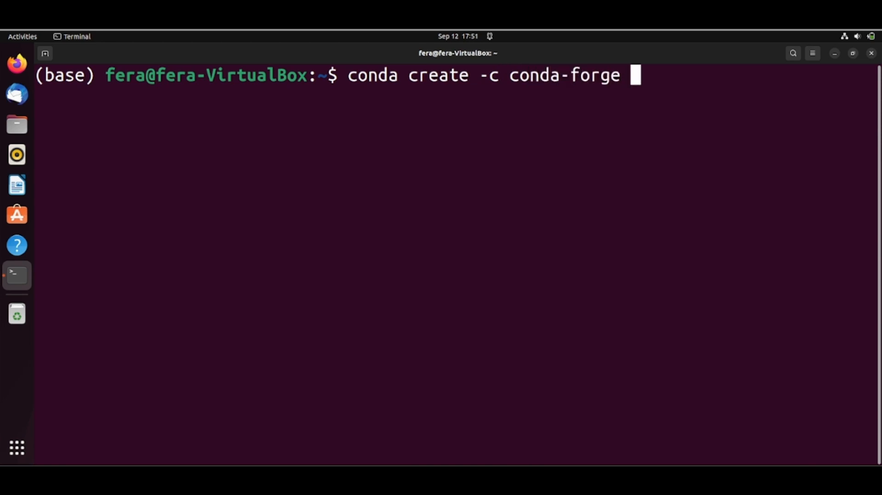
pyautogui.write('-n')
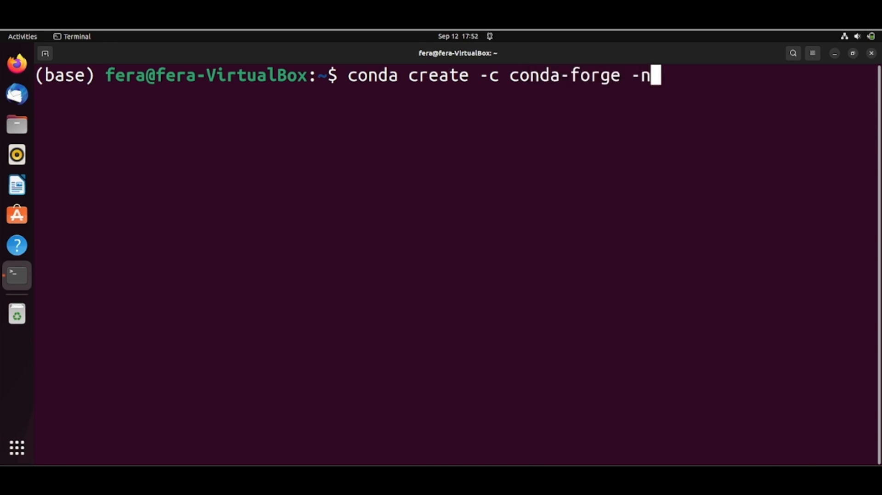
pyautogui.write('rustenv')
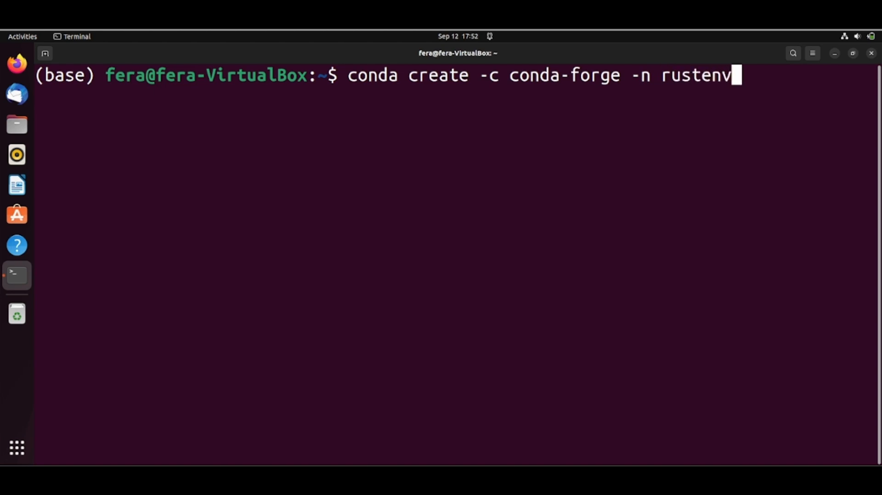
pyautogui.write('ru')
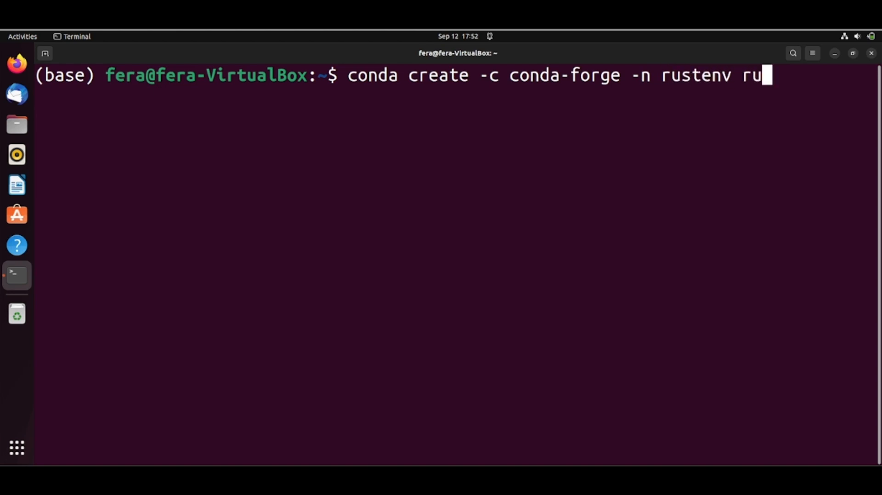
pyautogui.write('st')
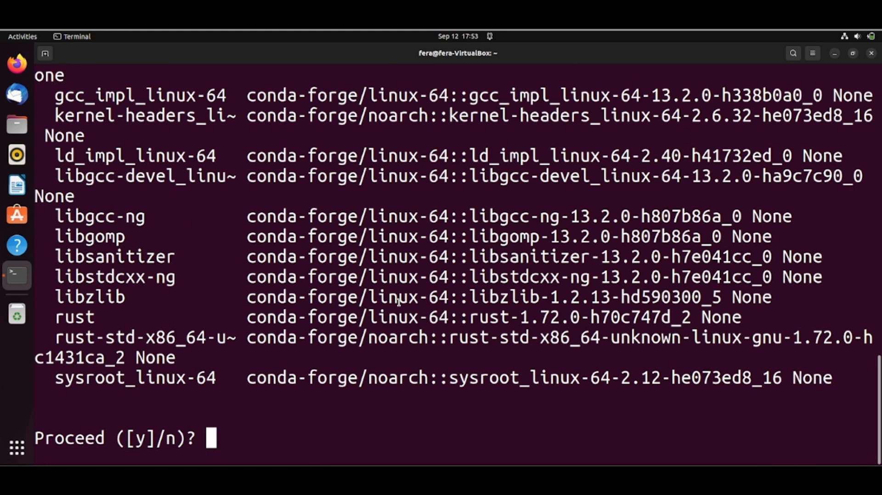
pyautogui.write('y')
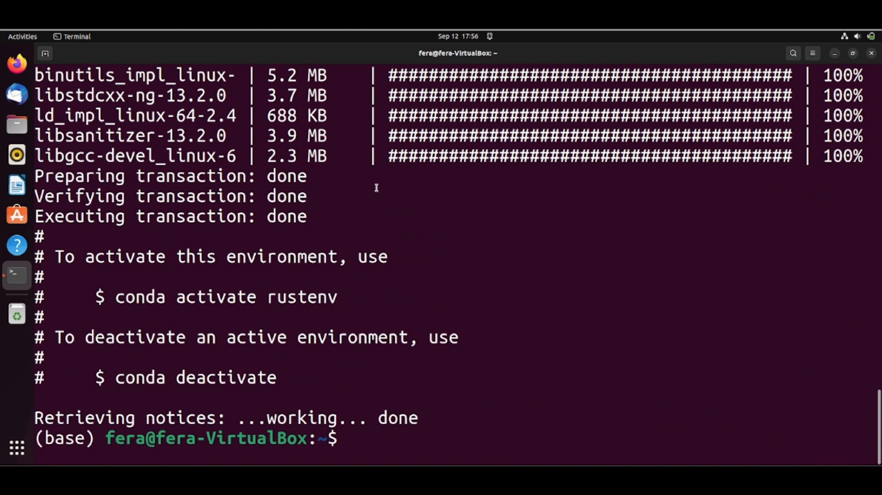
pyautogui.moveTo(116, 284)
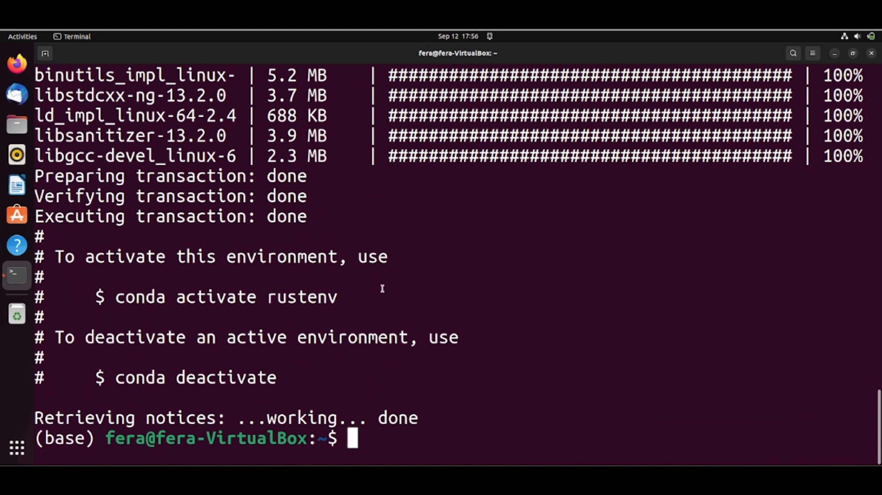
# Step: Activate rustenv with conda activate and check rustc --version reports 1.72.0
pyautogui.write('conda')
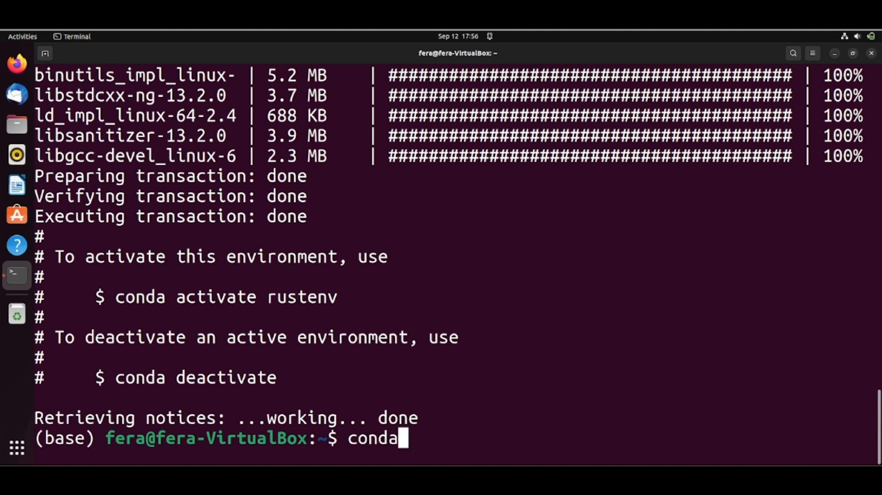
pyautogui.write('activate')
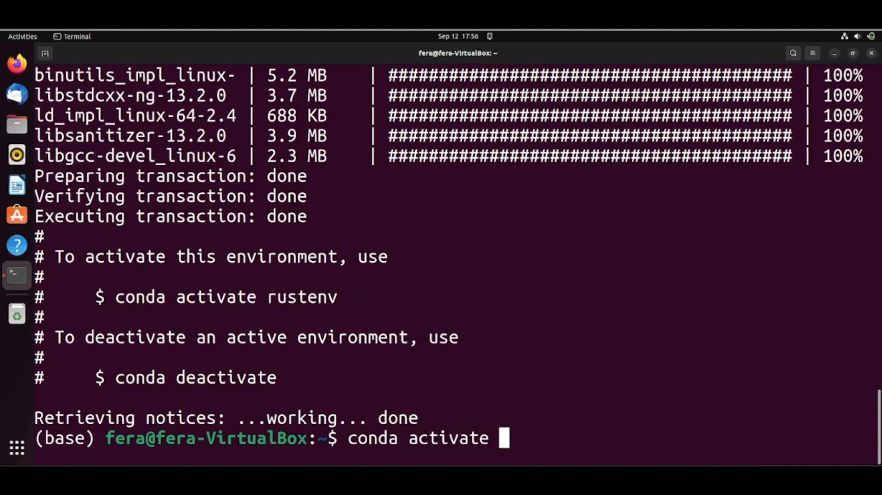
pyautogui.write('rustenv')
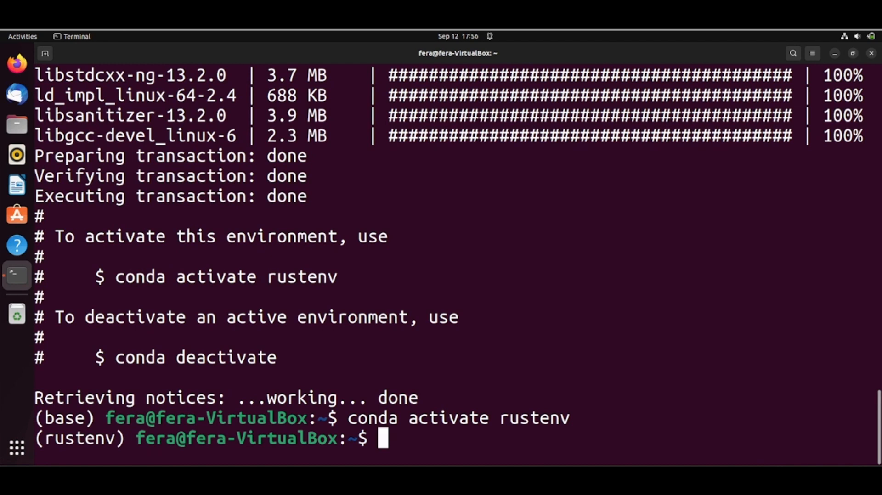
pyautogui.write('rustc')
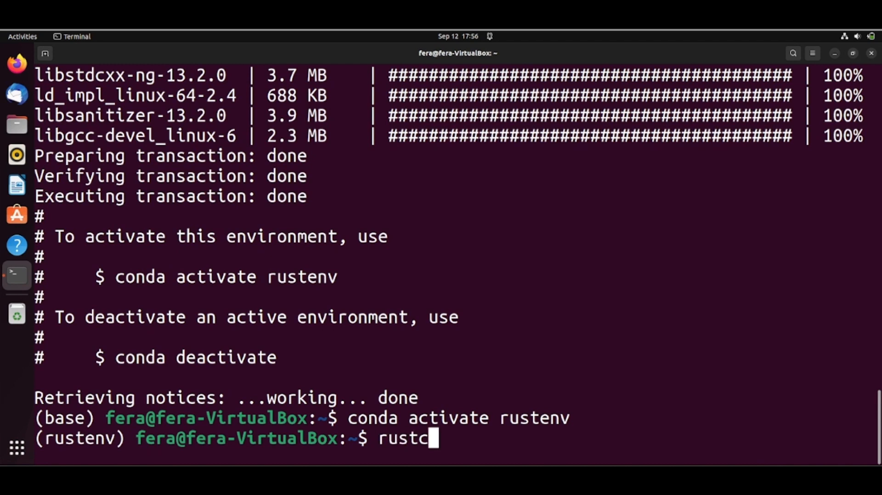
pyautogui.write('--version')
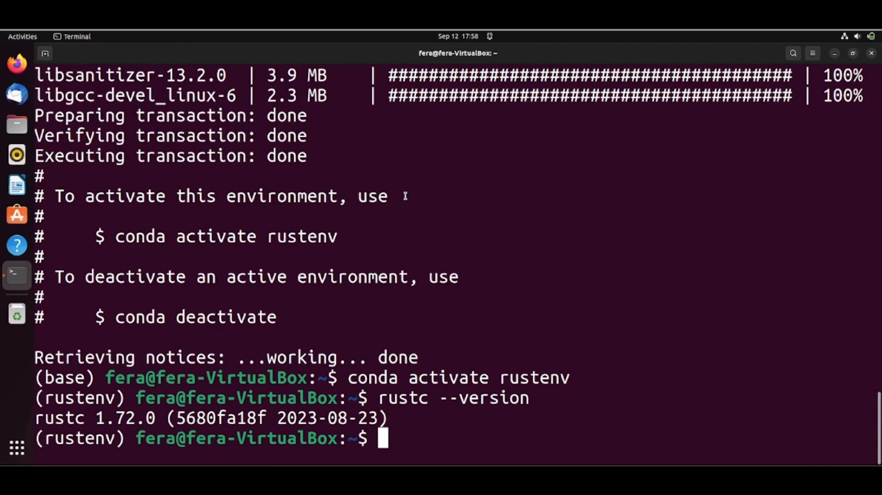
# Step: Change into Documents and run cargo new hello_world to create the package
pyautogui.write('cargo n')
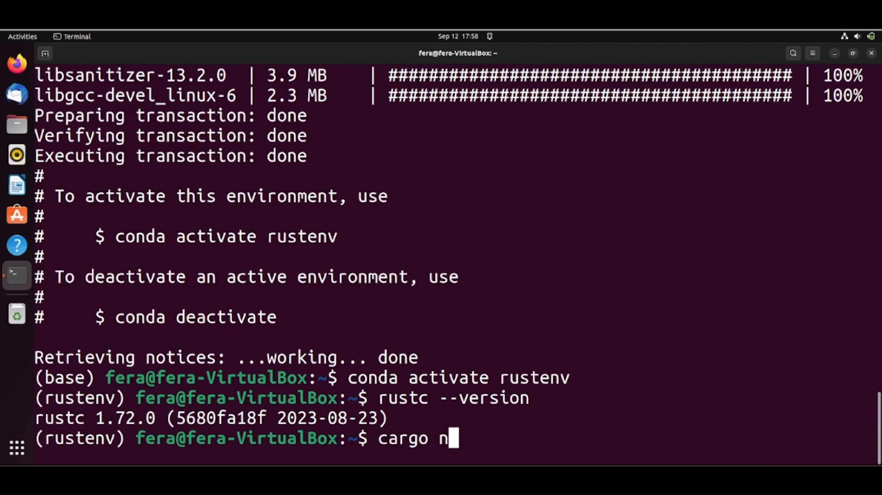
pyautogui.write('ew hello')
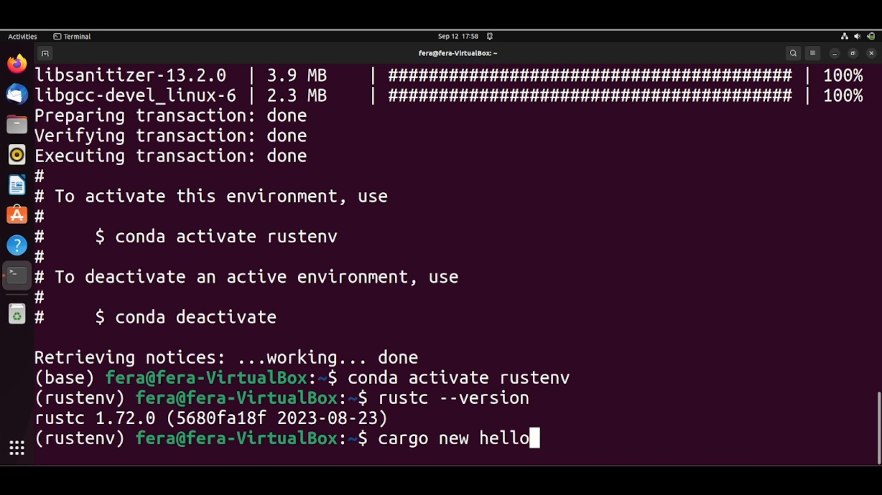
pyautogui.write('_wor')
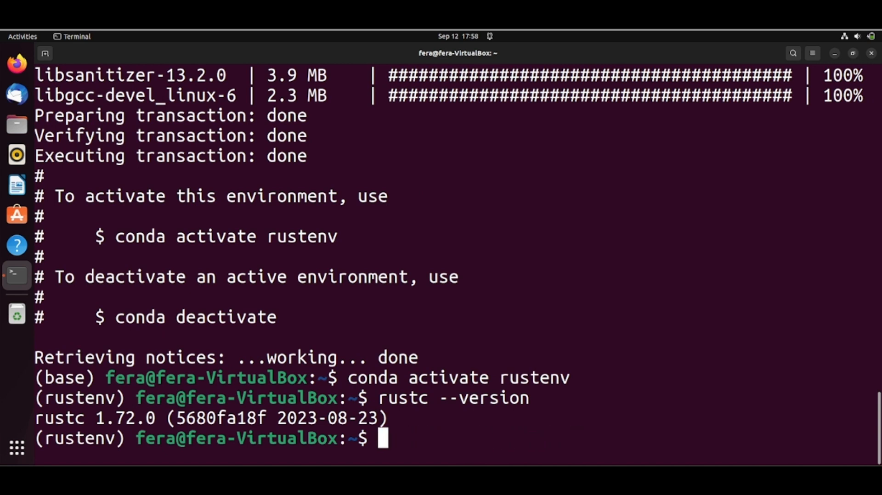
pyautogui.write('cd Documents/')
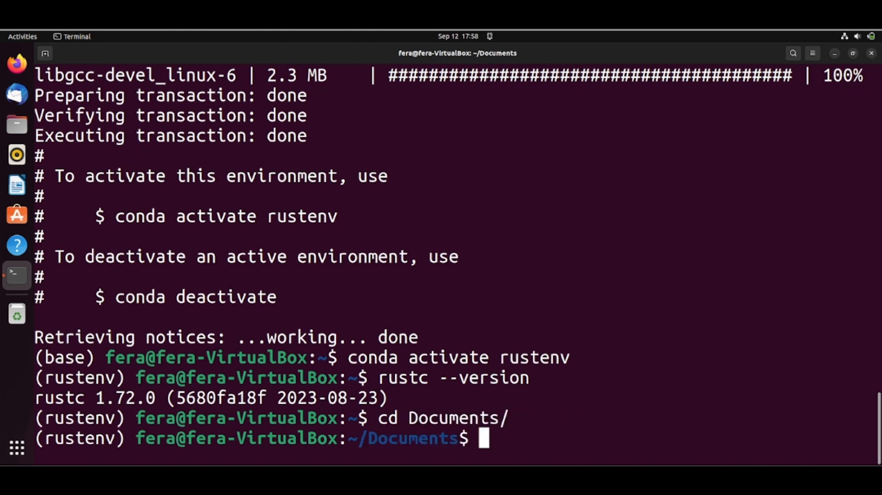
pyautogui.write('cargo n')
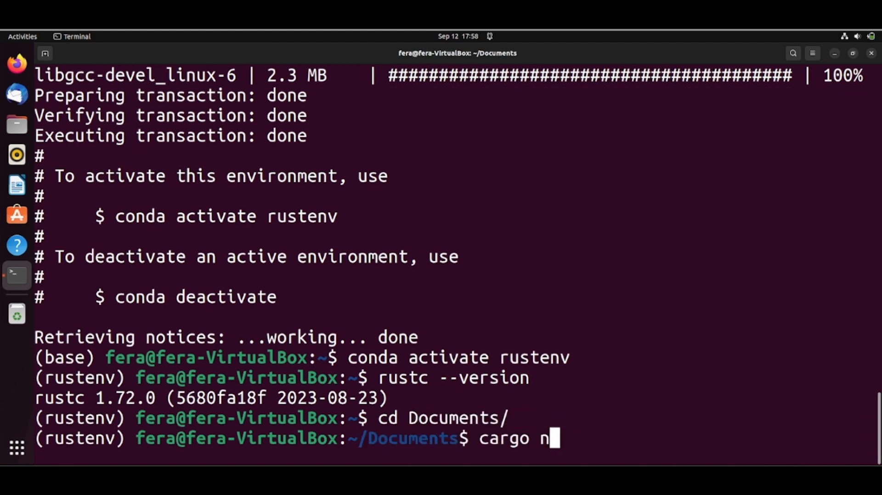
pyautogui.write('ew hello')
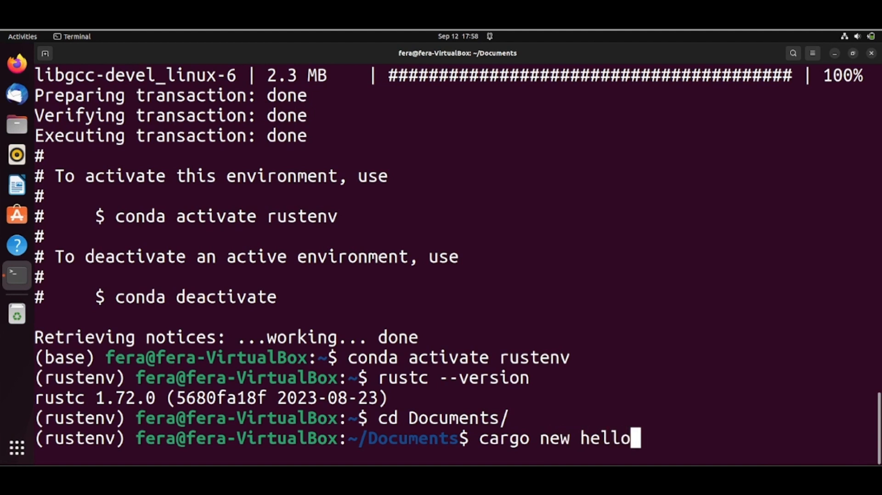
pyautogui.write('_world')
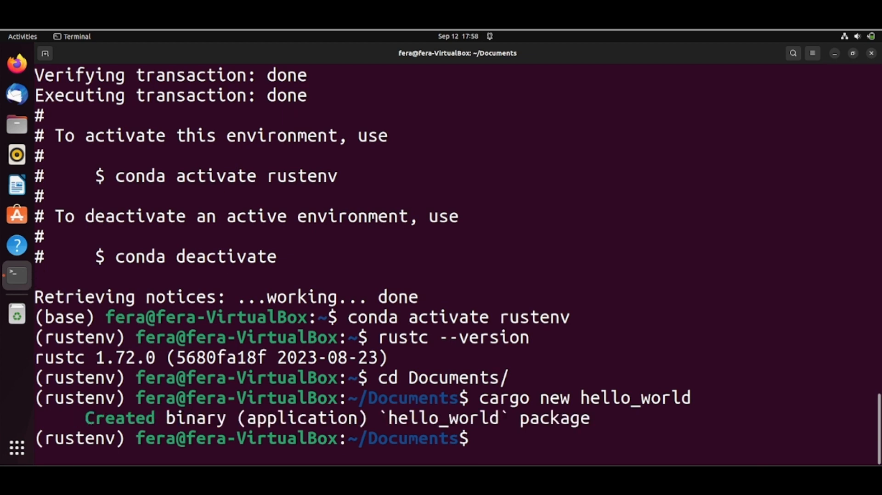
pyautogui.moveTo(235, 376)
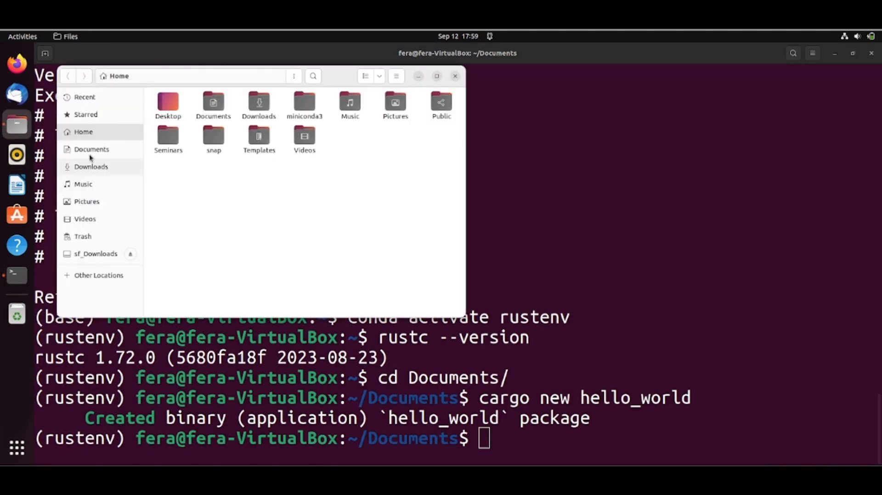
# Step: Browse Documents > hello_world > src in Files to reveal main.rs
pyautogui.click(91, 149)
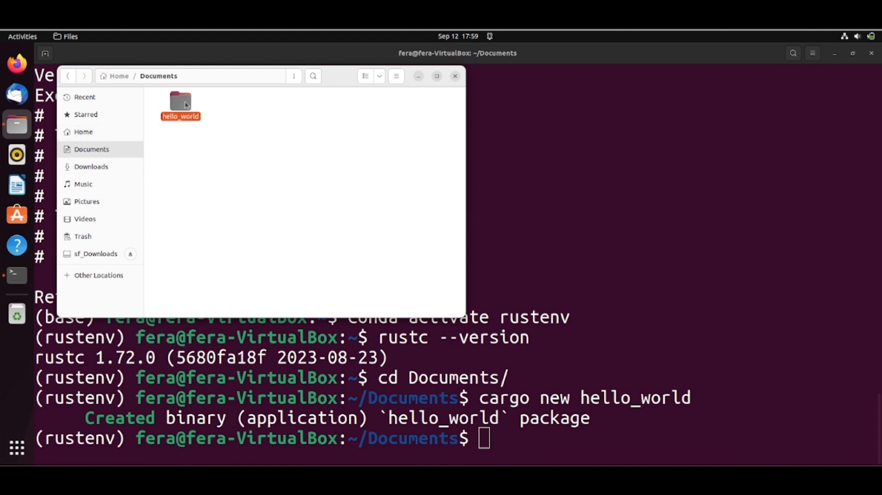
pyautogui.click(180, 104)
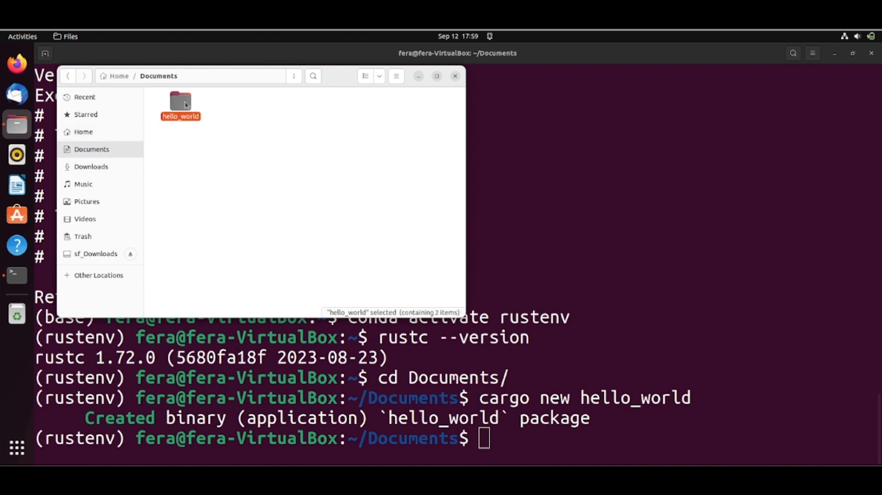
pyautogui.doubleClick(180, 104)
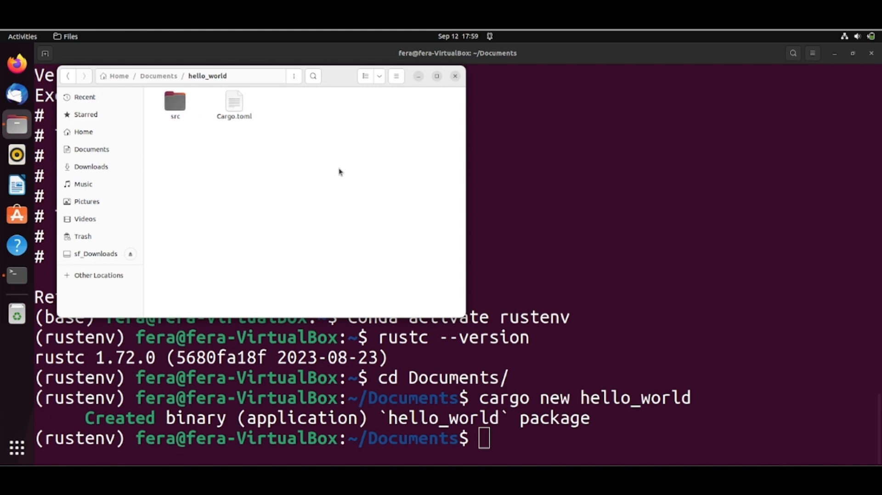
pyautogui.moveTo(234, 116)
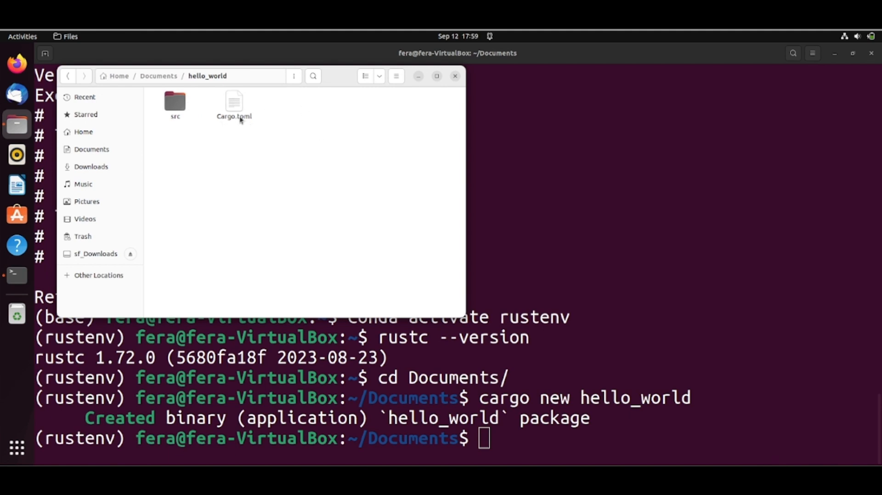
pyautogui.doubleClick(175, 102)
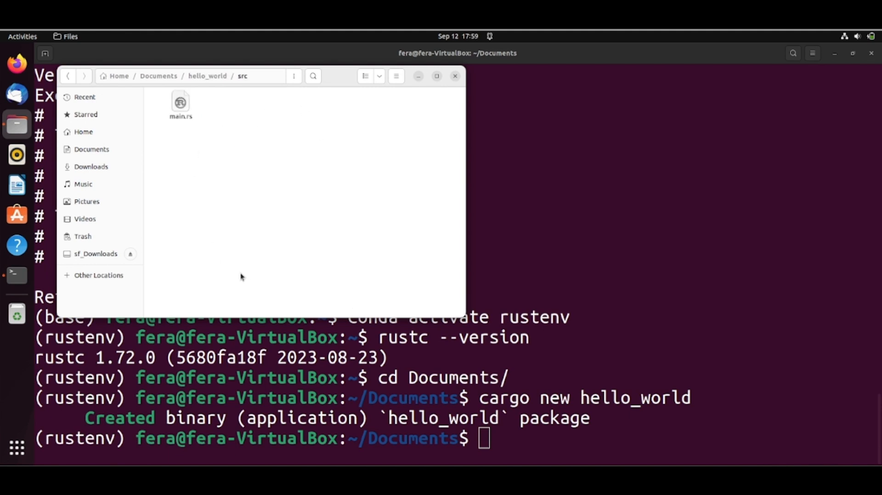
pyautogui.moveTo(227, 162)
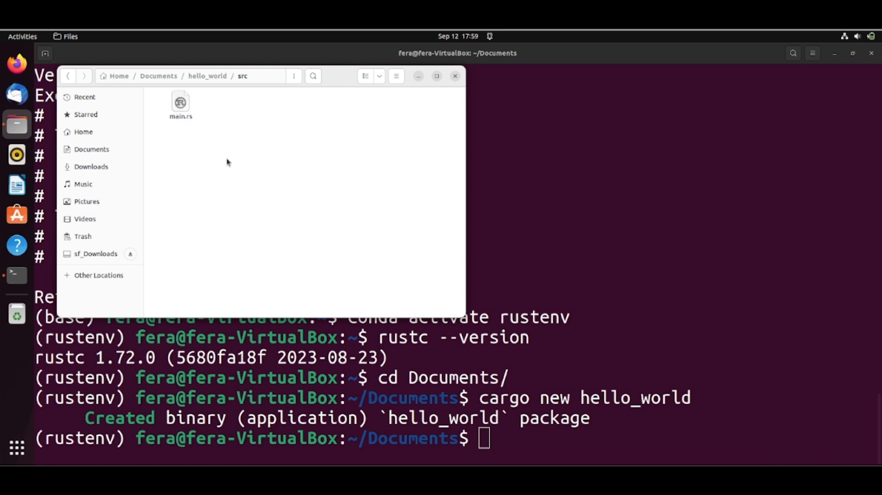
pyautogui.moveTo(533, 249)
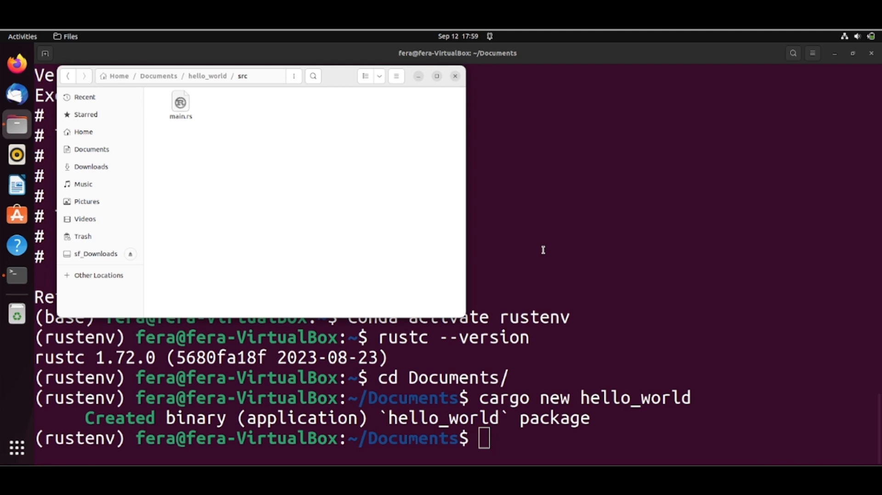
pyautogui.moveTo(547, 250)
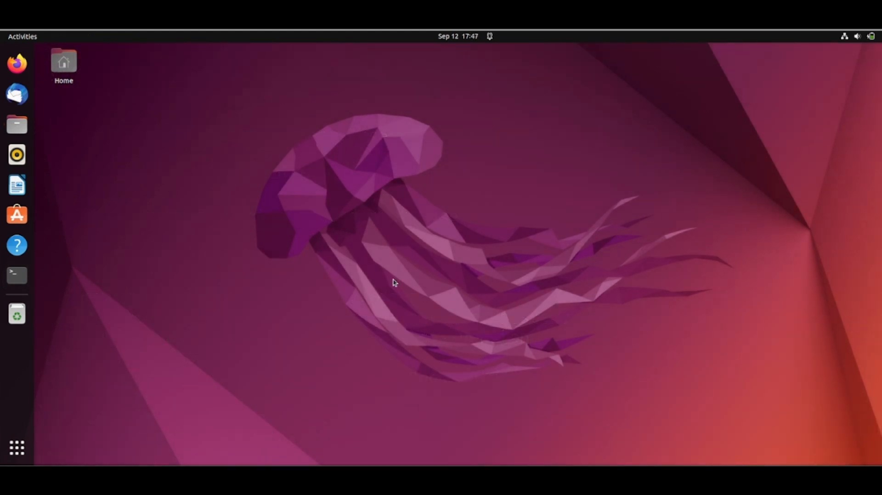
# Step: Search 'software' from Activities and launch Ubuntu Software
pyautogui.click(16, 448)
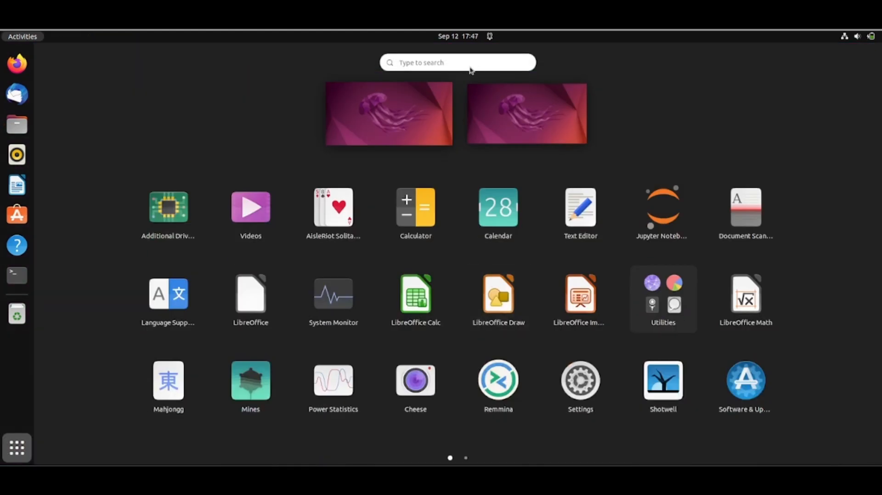
pyautogui.write('softwa')
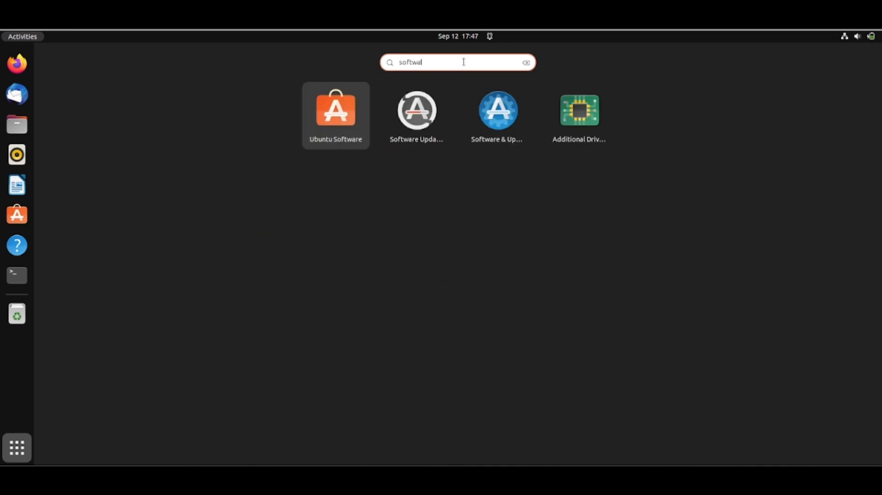
pyautogui.press('BackSpace')
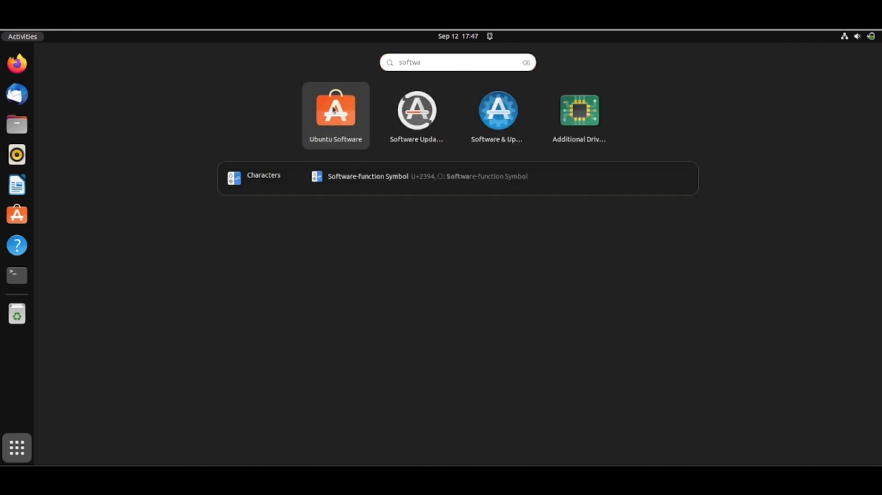
pyautogui.press('Escape')
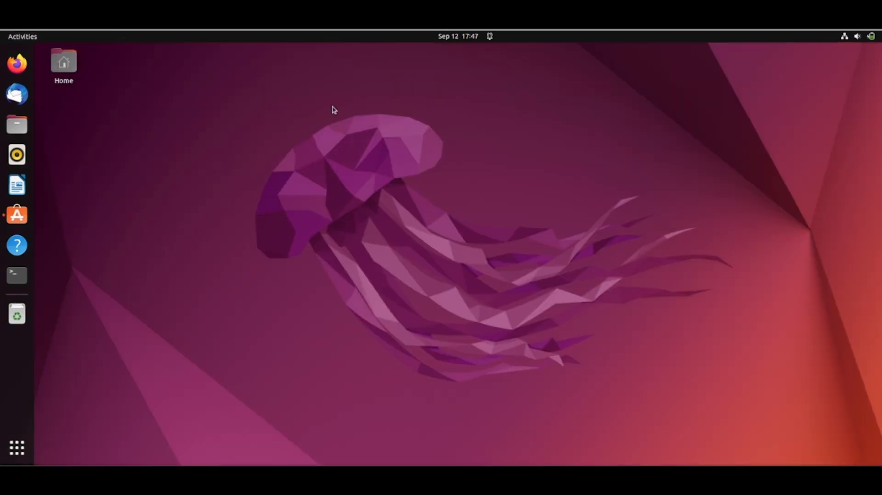
pyautogui.click(17, 215)
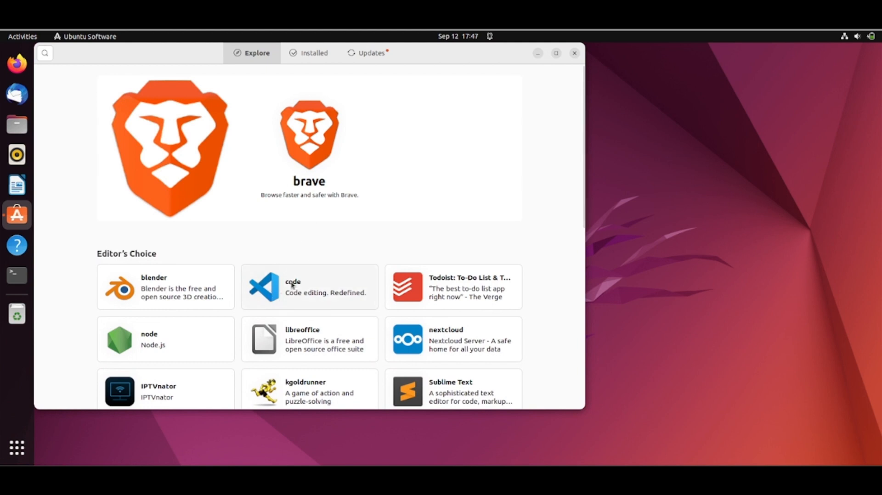
# Step: Select the Visual Studio Code package under Editor's Choice and start its installation
pyautogui.click(310, 287)
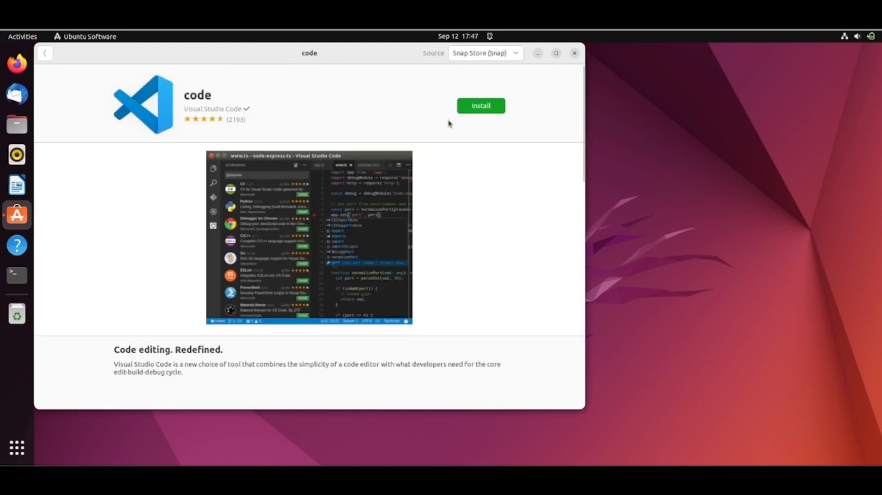
pyautogui.click(480, 105)
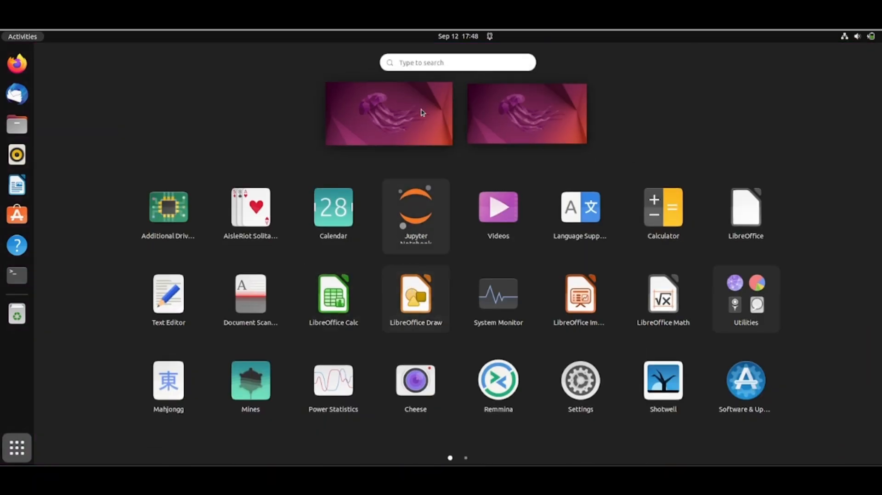
pyautogui.write('vs')
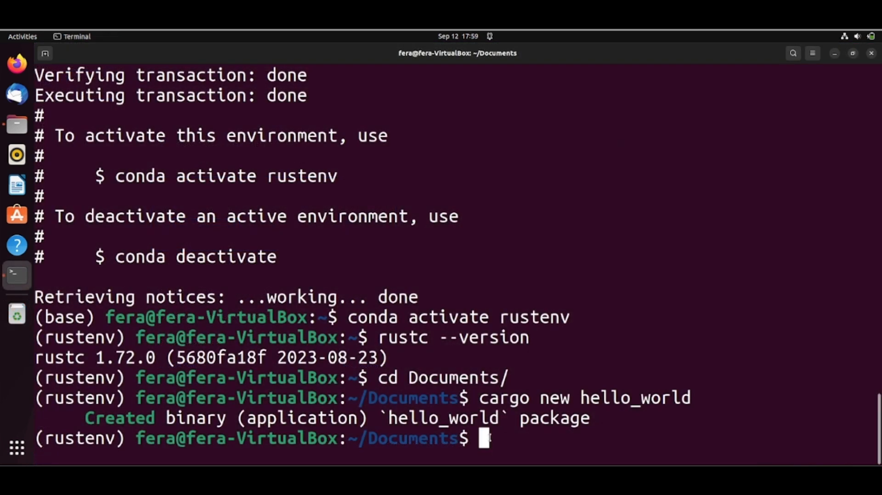
# Step: Run code at the Documents prompt to launch Visual Studio Code
pyautogui.write('code')
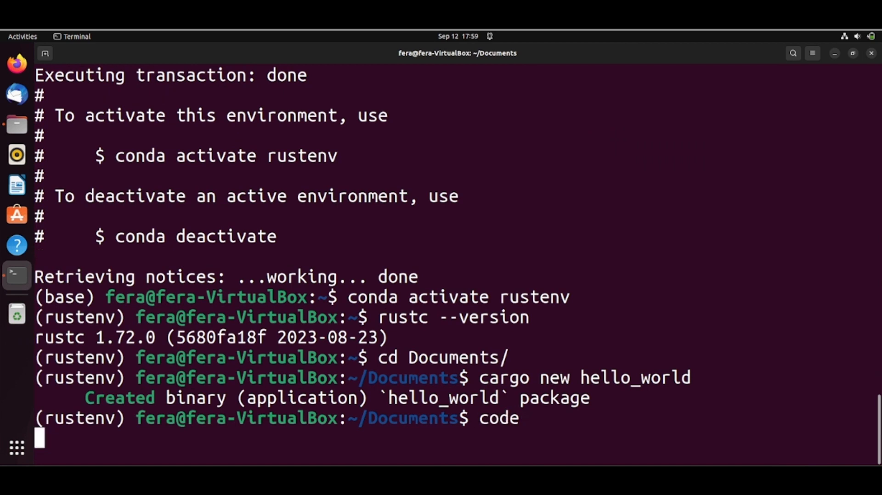
pyautogui.press('Return')
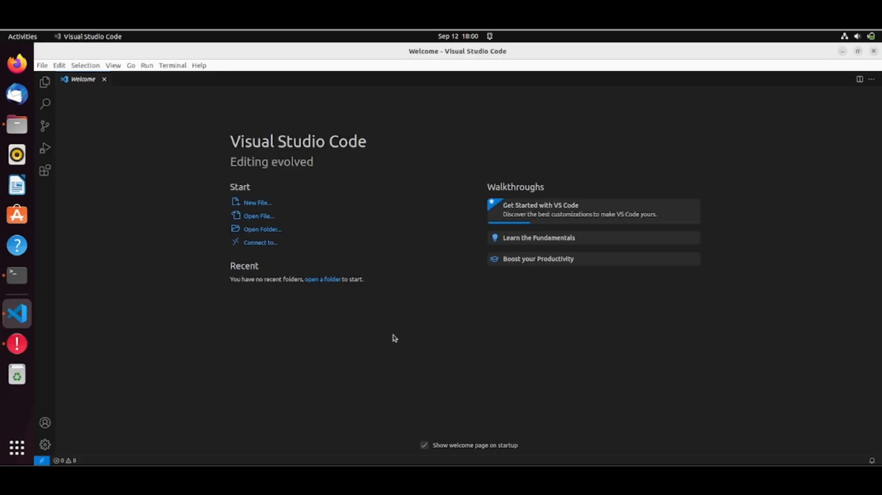
# Step: Use File > Open Folder to open Documents/hello_world as the workspace
pyautogui.click(41, 65)
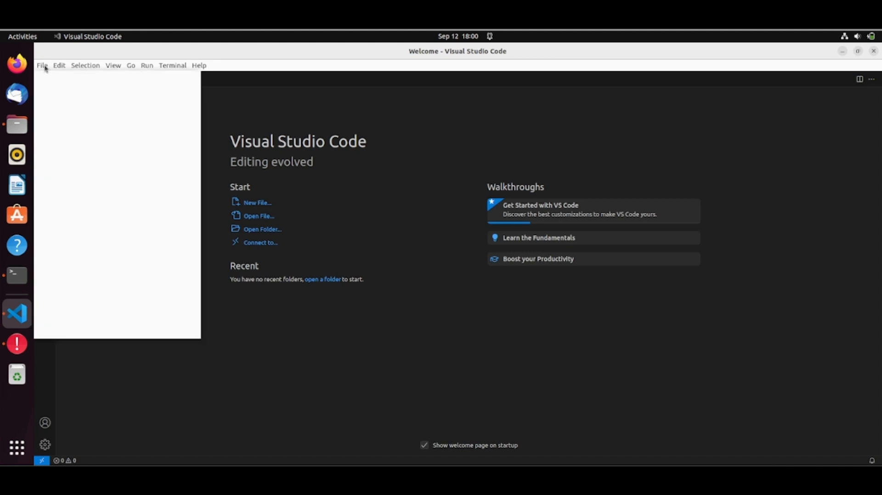
pyautogui.click(41, 64)
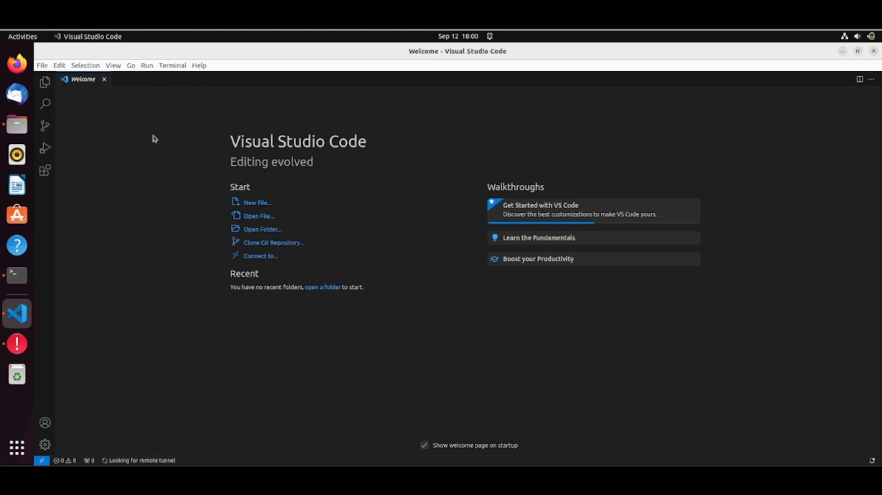
pyautogui.click(262, 229)
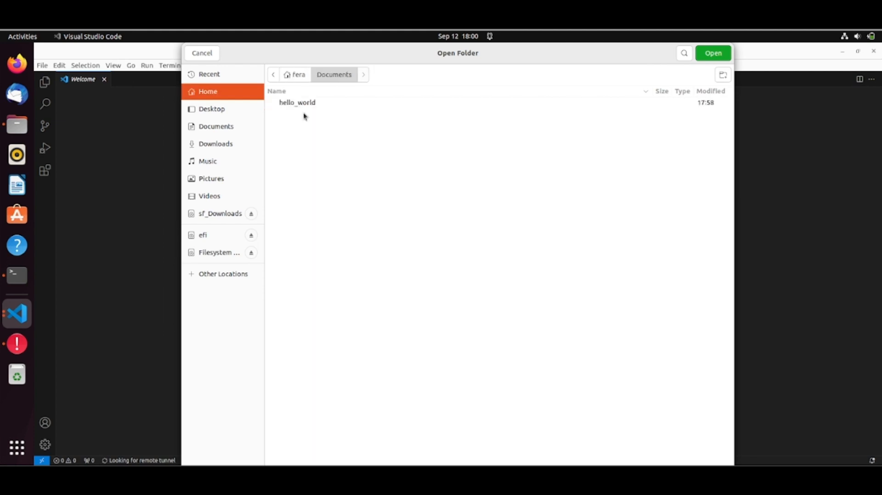
pyautogui.click(297, 102)
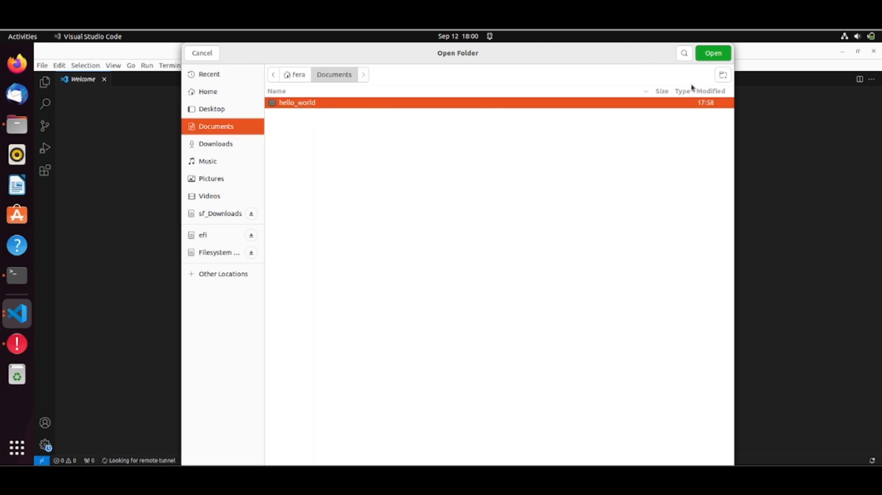
pyautogui.click(201, 53)
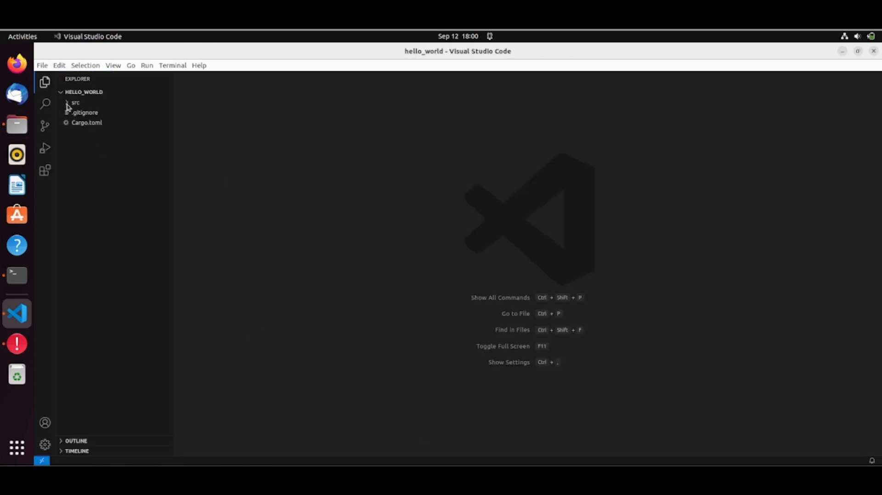
# Step: Expand src in the Explorer and open main.rs showing Hello, world!
pyautogui.click(76, 102)
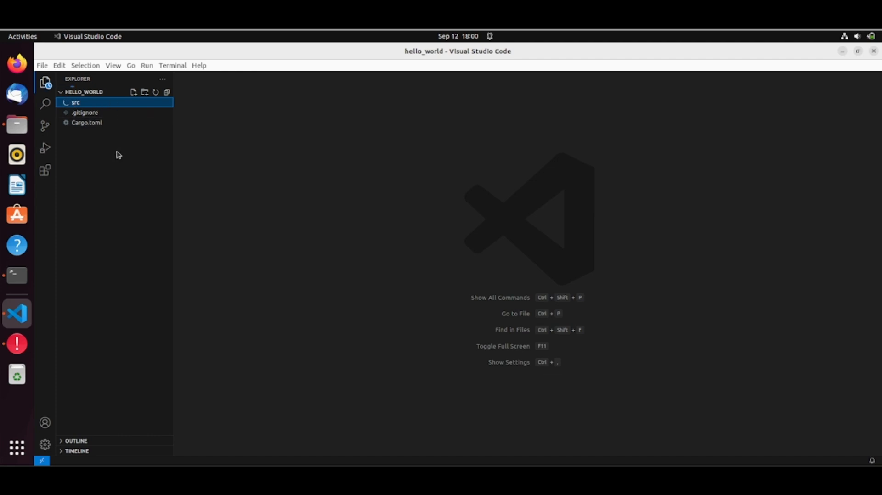
pyautogui.click(76, 102)
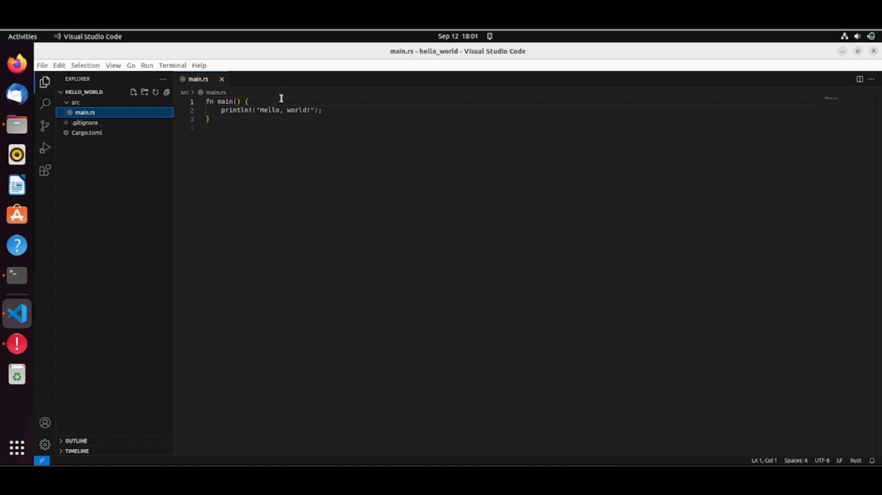
pyautogui.moveTo(259, 94)
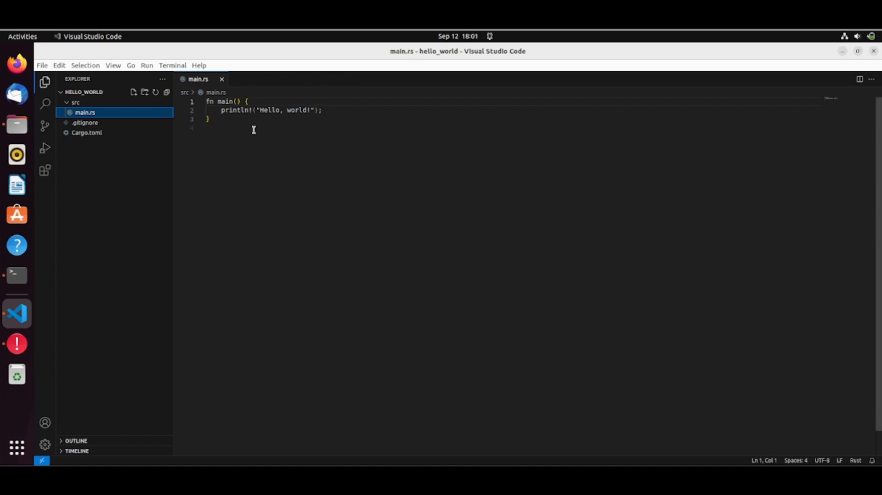
pyautogui.moveTo(345, 259)
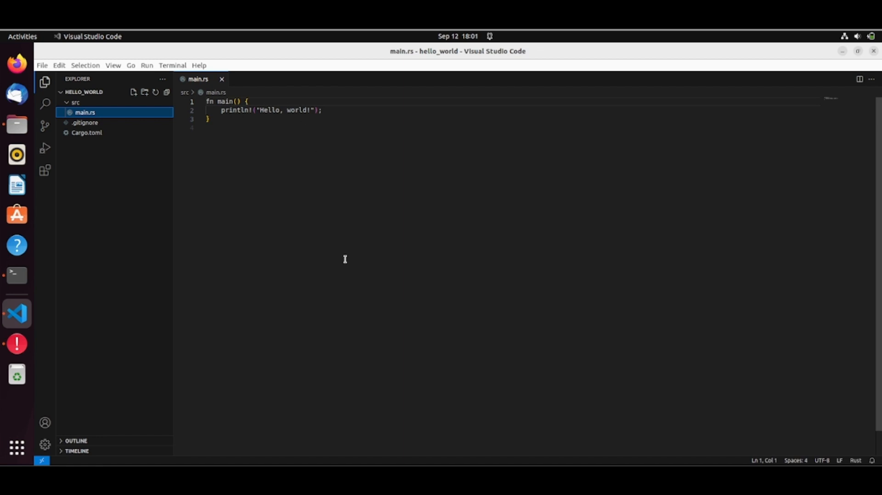
pyautogui.moveTo(329, 255)
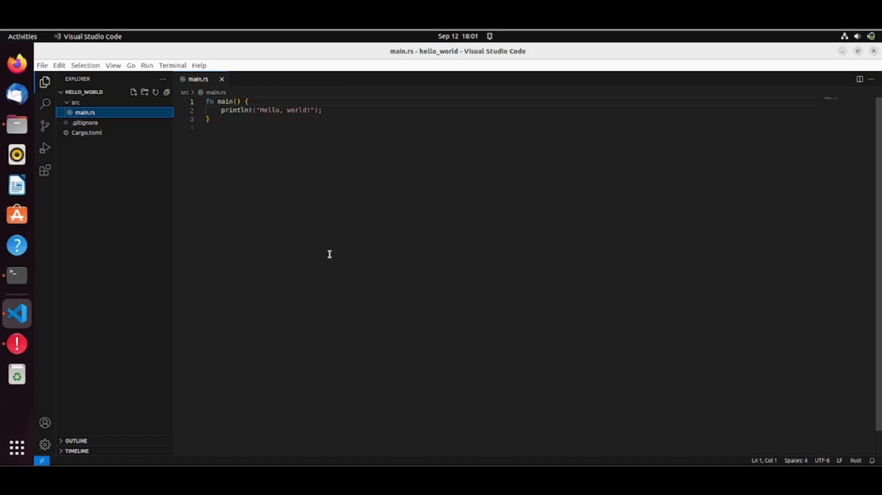
pyautogui.moveTo(338, 254)
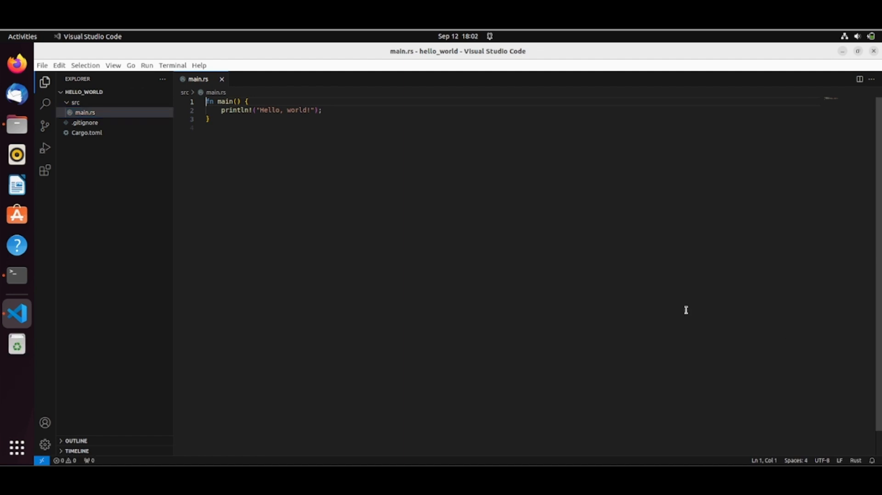
pyautogui.moveTo(330, 197)
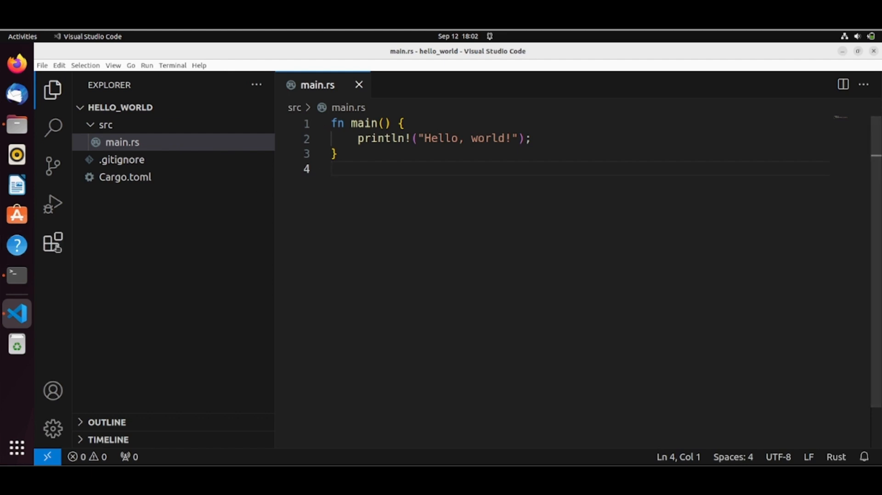
# Step: Search 'rust' in Extensions, install rust-analyzer, then clear the search to list installed extensions
pyautogui.click(54, 246)
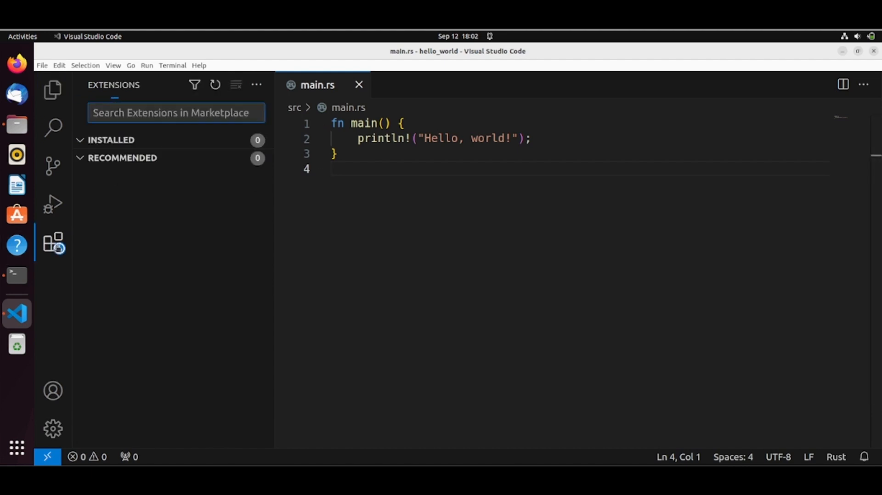
pyautogui.moveTo(53, 243)
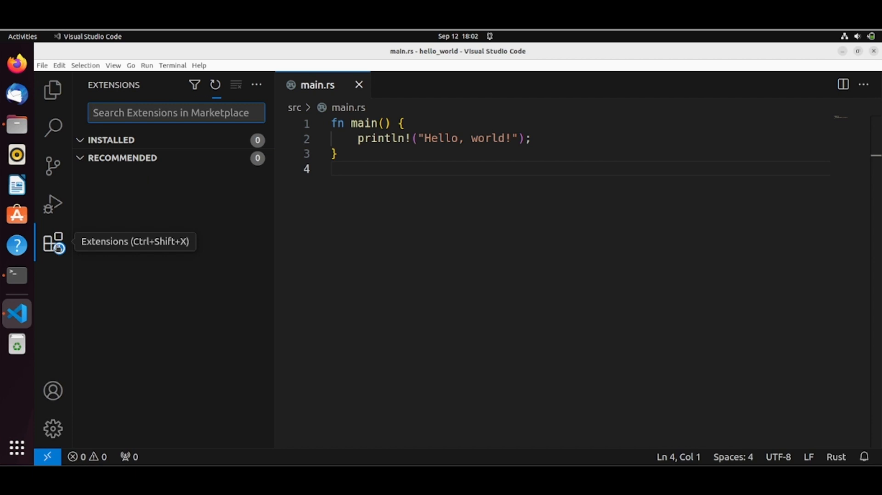
pyautogui.write('rust')
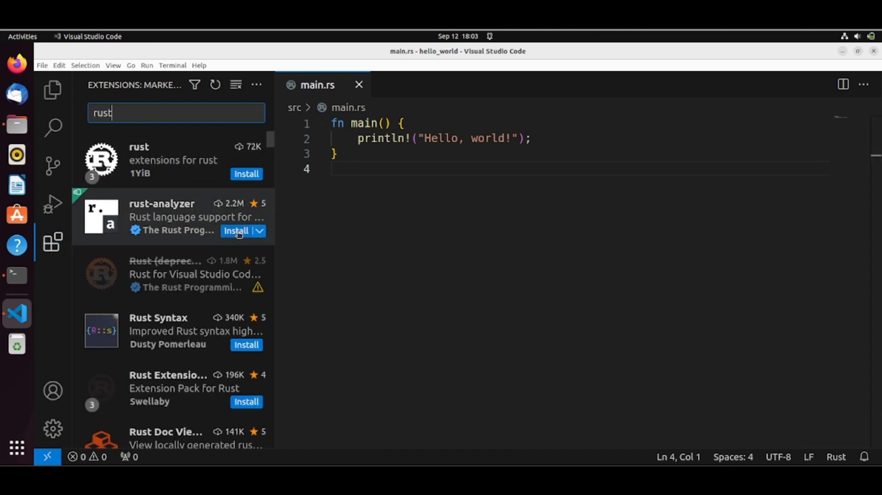
pyautogui.click(236, 231)
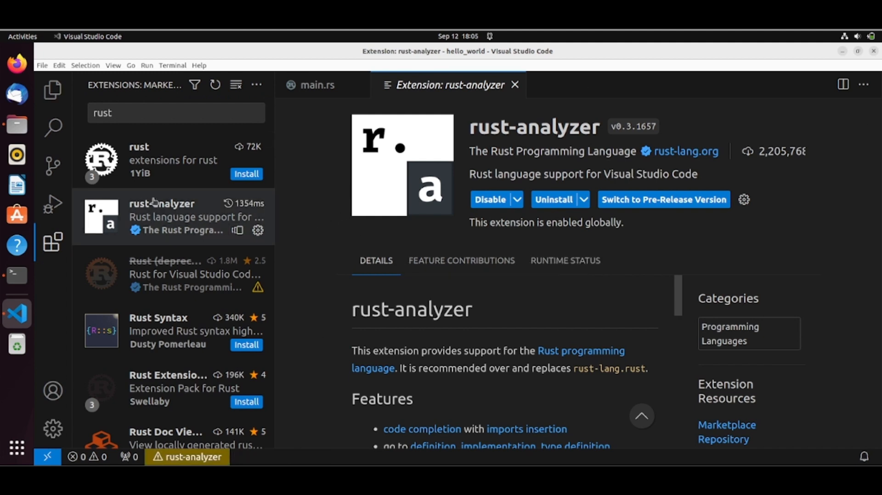
pyautogui.click(175, 112)
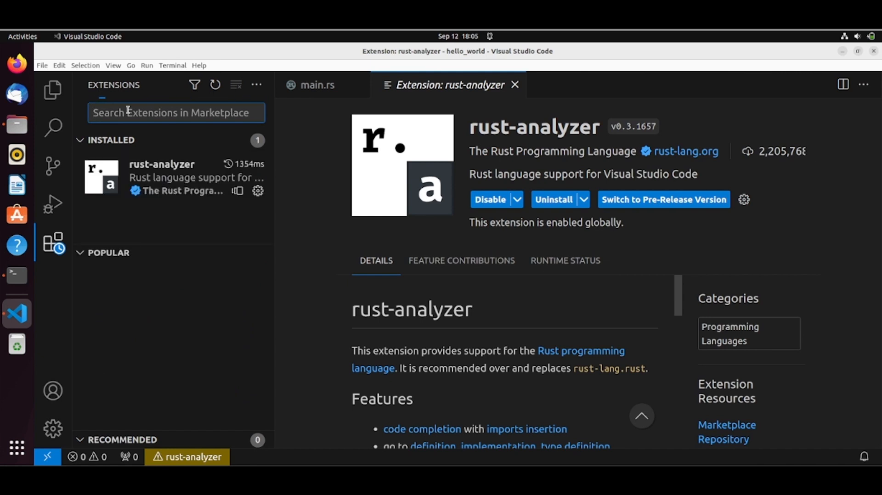
# Step: Install the CodeLLDB debugger extension from the marketplace and return to main.rs
pyautogui.write('codelldb')
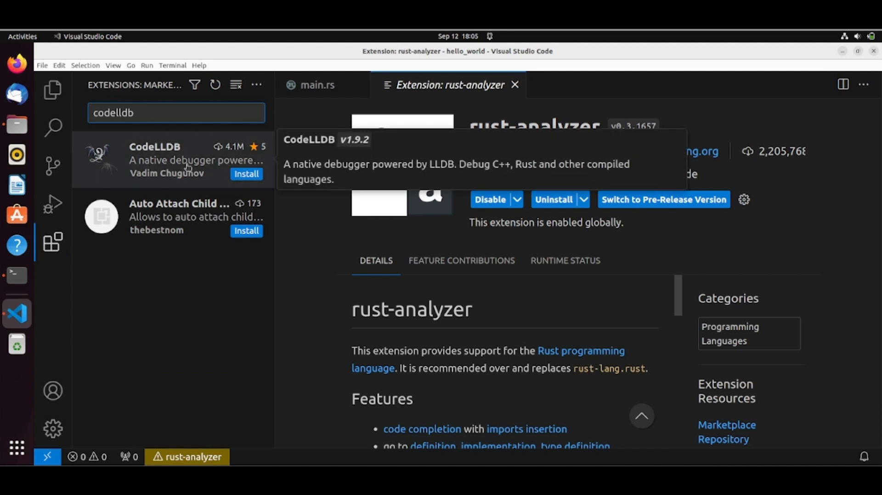
pyautogui.click(246, 174)
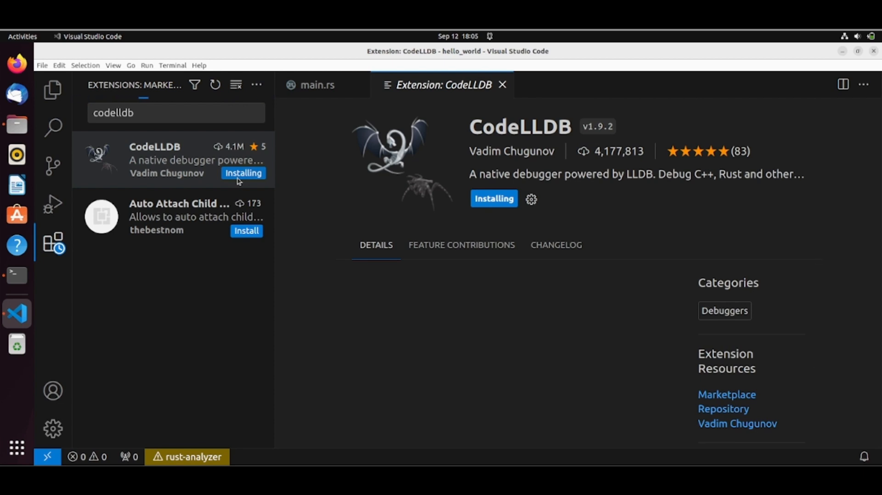
pyautogui.scroll(-3)
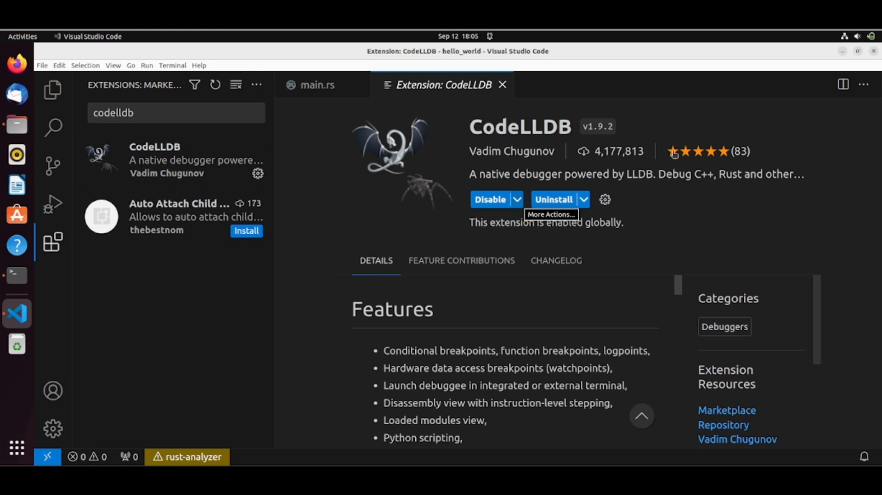
pyautogui.moveTo(725, 134)
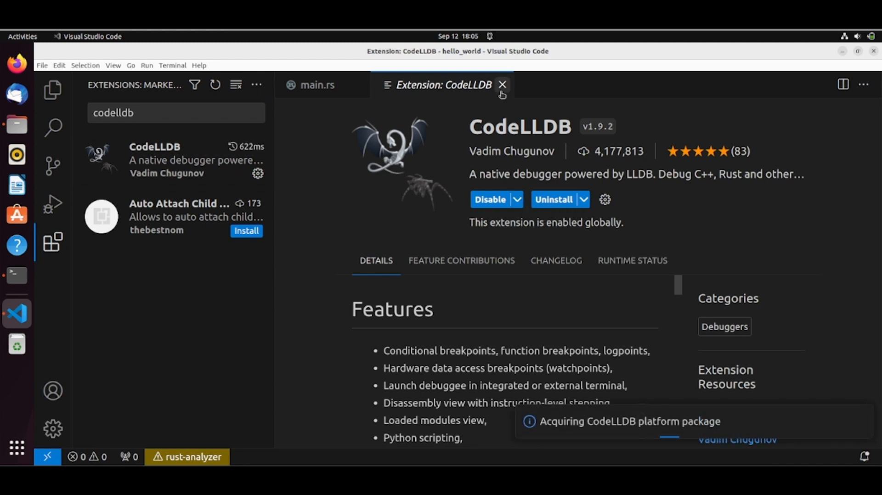
pyautogui.click(502, 85)
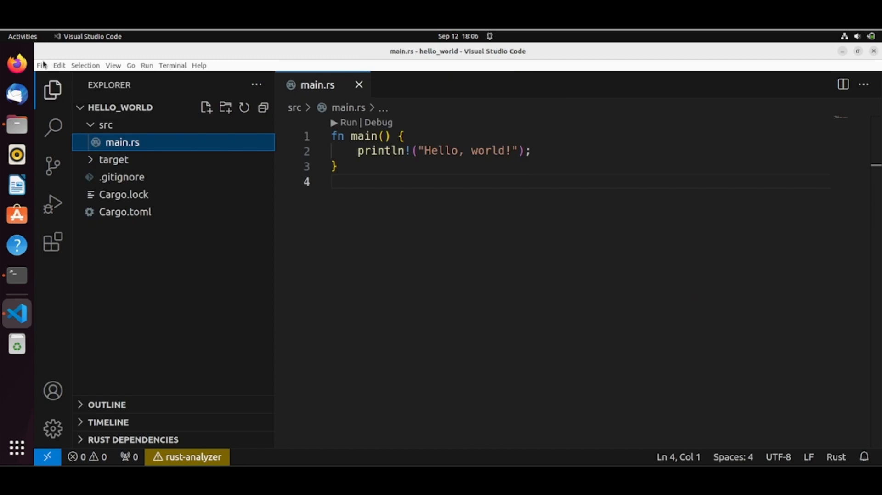
# Step: Enable Debug: Allow Breakpoints Everywhere in Settings by searching 'everywhere'
pyautogui.click(41, 65)
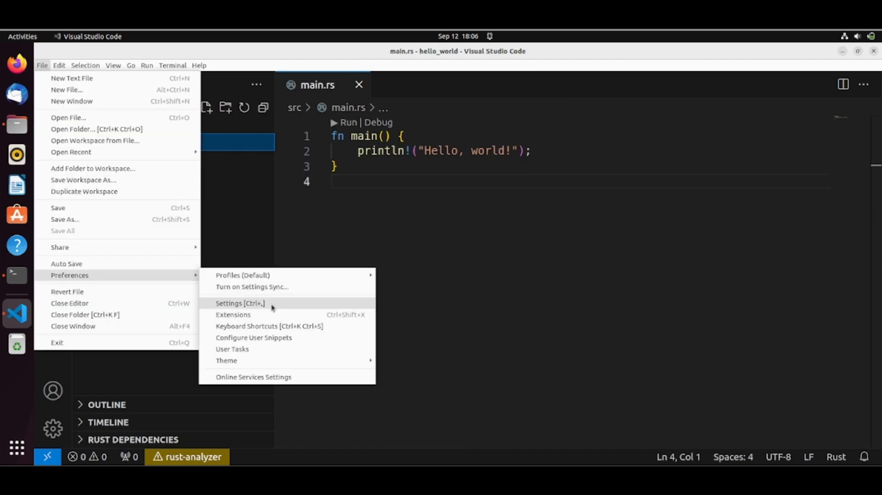
pyautogui.click(228, 303)
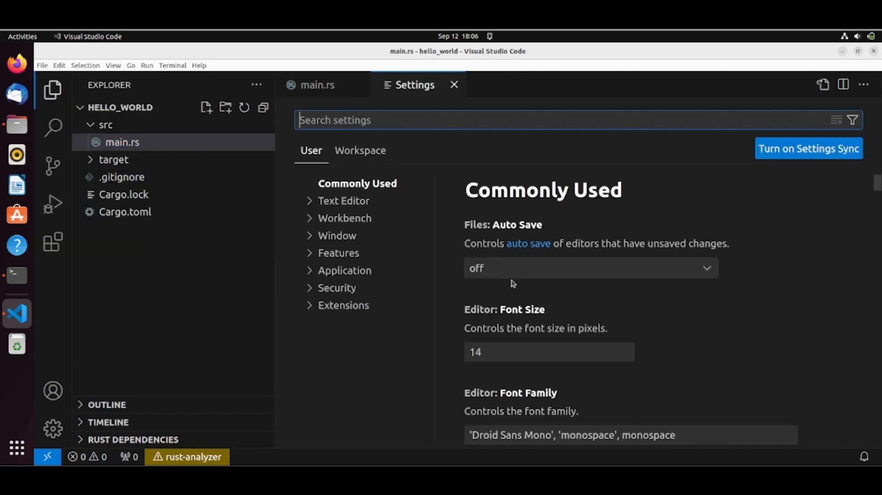
pyautogui.write('e')
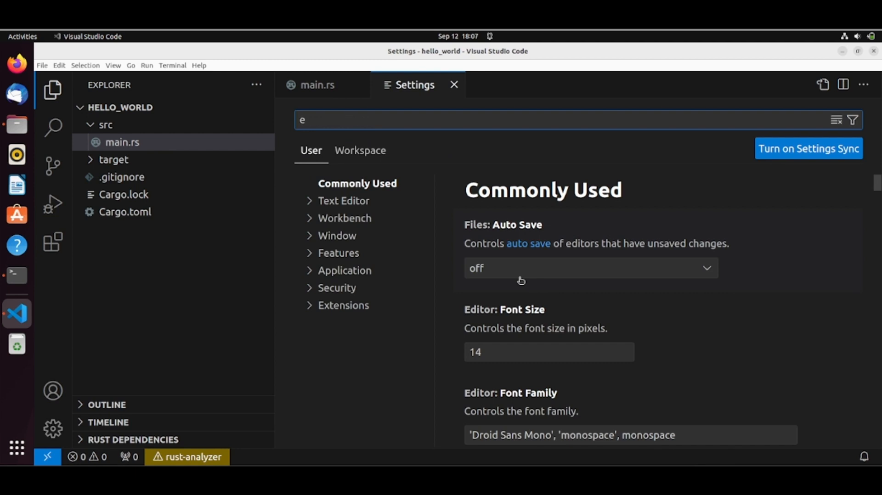
pyautogui.write('verywhe')
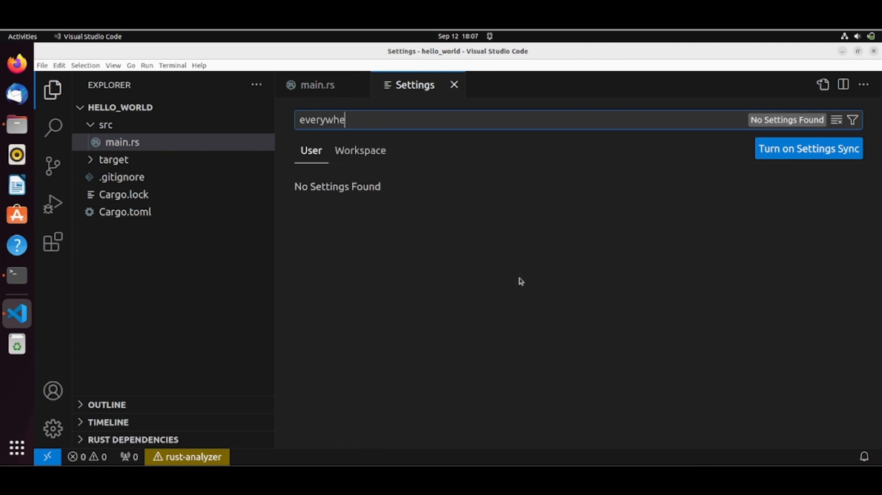
pyautogui.write('re')
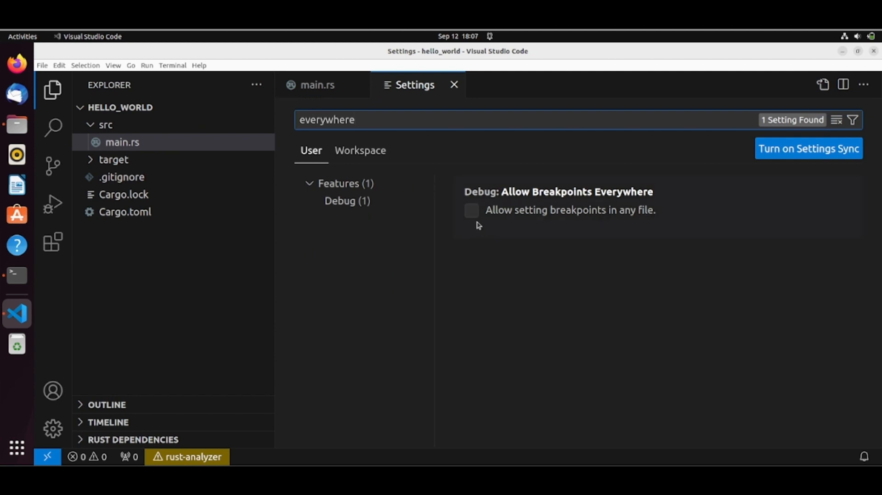
pyautogui.click(470, 209)
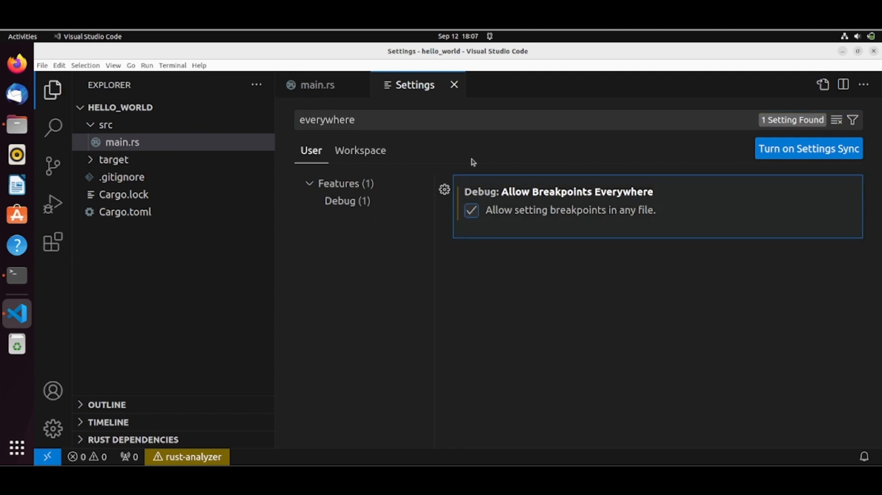
pyautogui.click(147, 65)
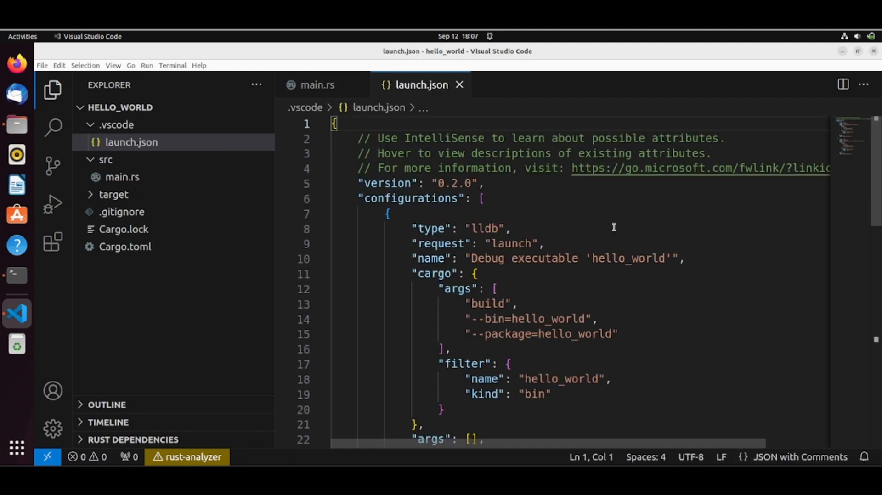
# Step: Review the generated launch.json lldb configurations for hello_world and return to main.rs
pyautogui.scroll(-3)
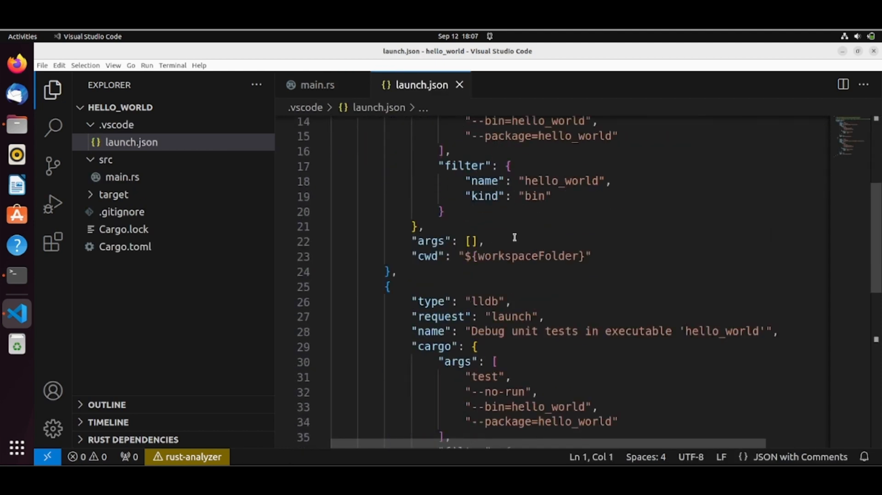
pyautogui.moveTo(386, 381)
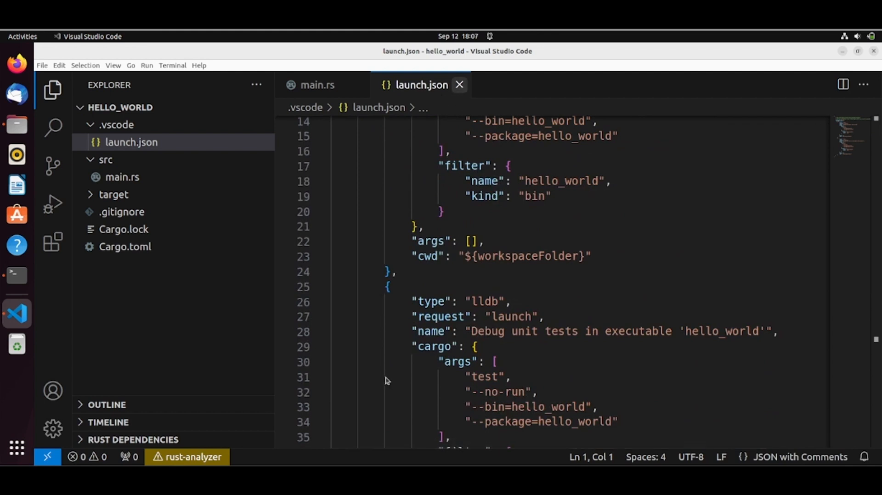
pyautogui.click(317, 84)
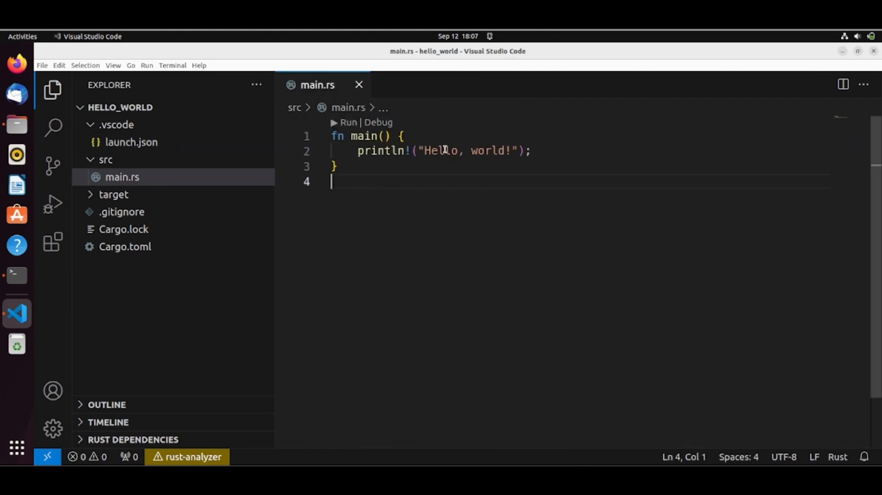
# Step: Start debugging with the Debug executable 'hello_world' configuration so Hello, world! prints
pyautogui.click(147, 65)
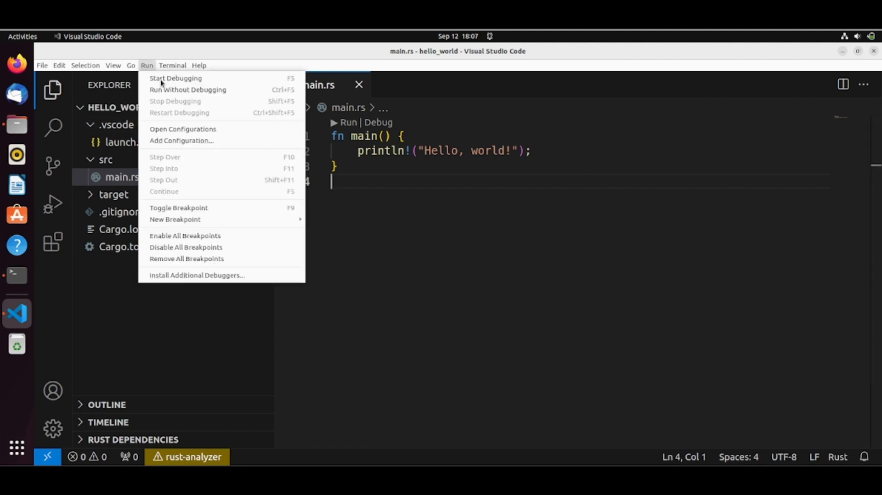
pyautogui.click(175, 78)
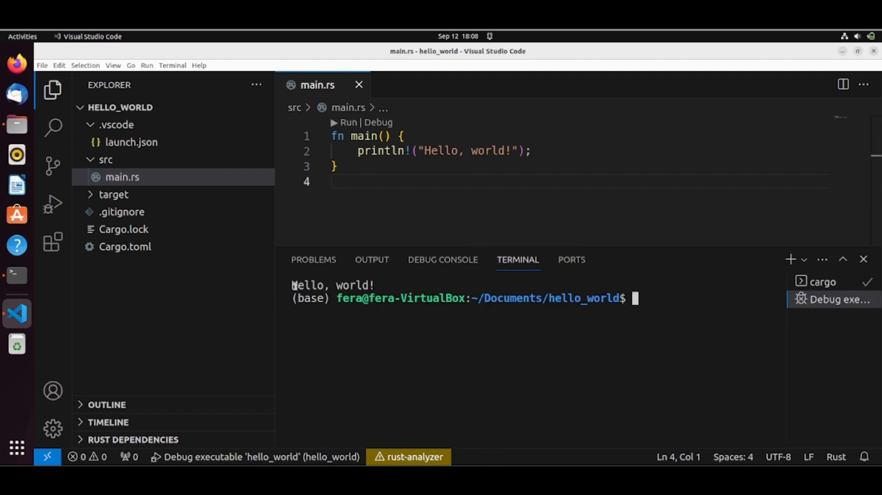
pyautogui.moveTo(372, 259)
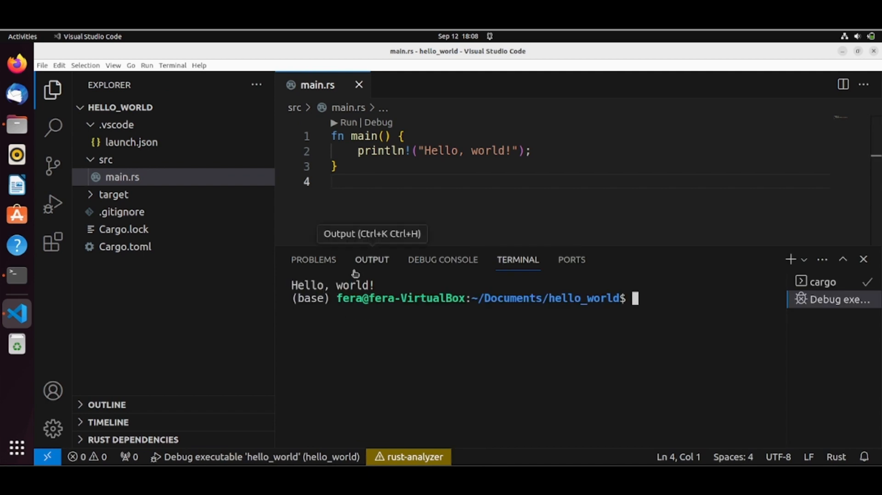
pyautogui.moveTo(626, 193)
pyautogui.write('println!("Hello, world!");')
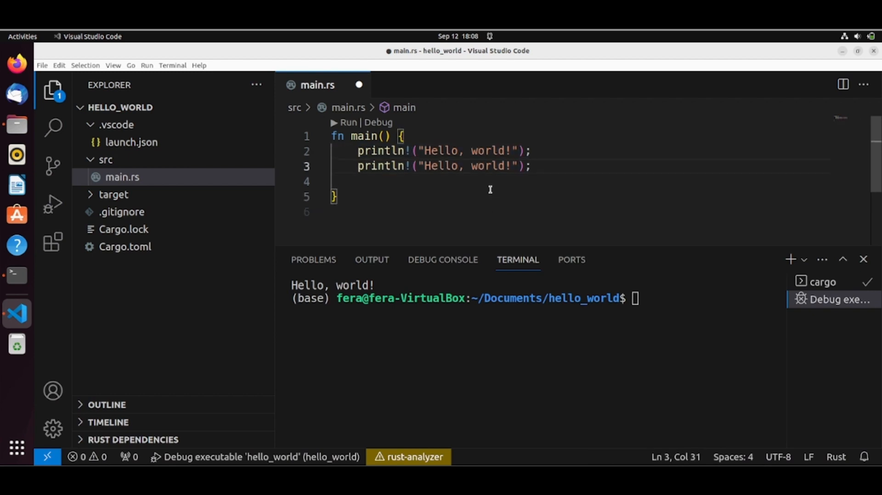
# Step: Edit the duplicated println to "Hello, world Again!", save main.rs, and start debugging
pyautogui.click(504, 166)
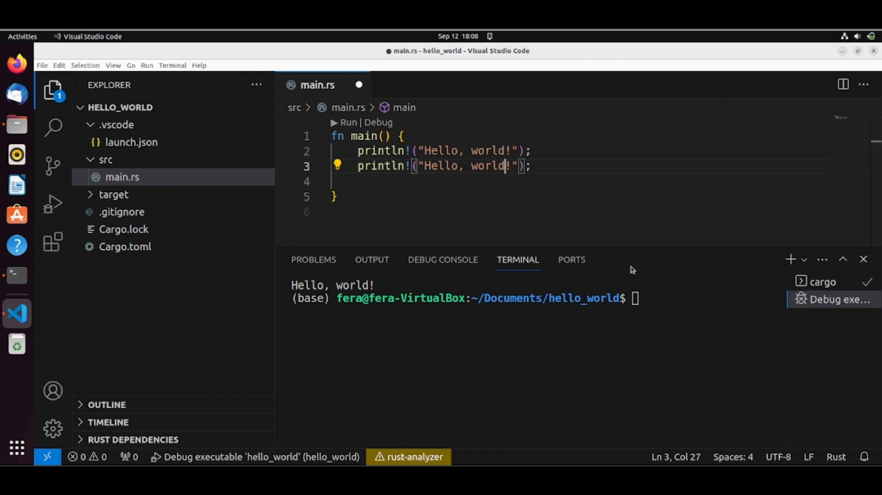
pyautogui.write('Again')
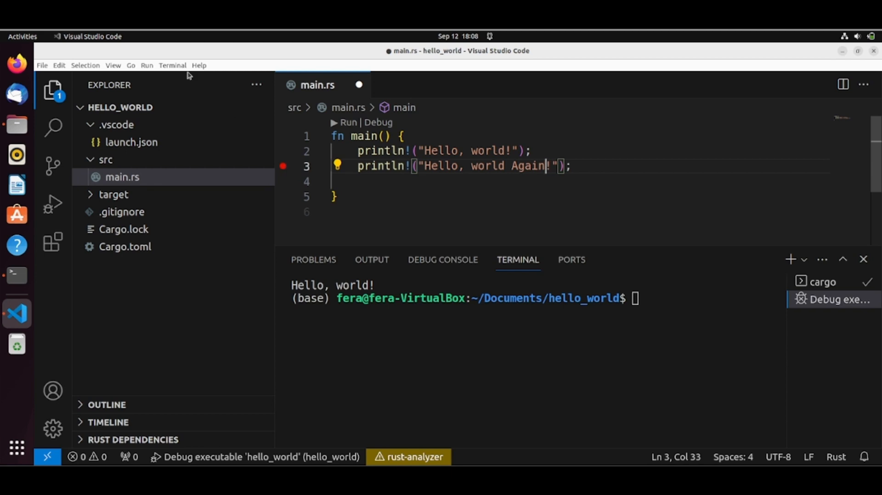
pyautogui.click(146, 66)
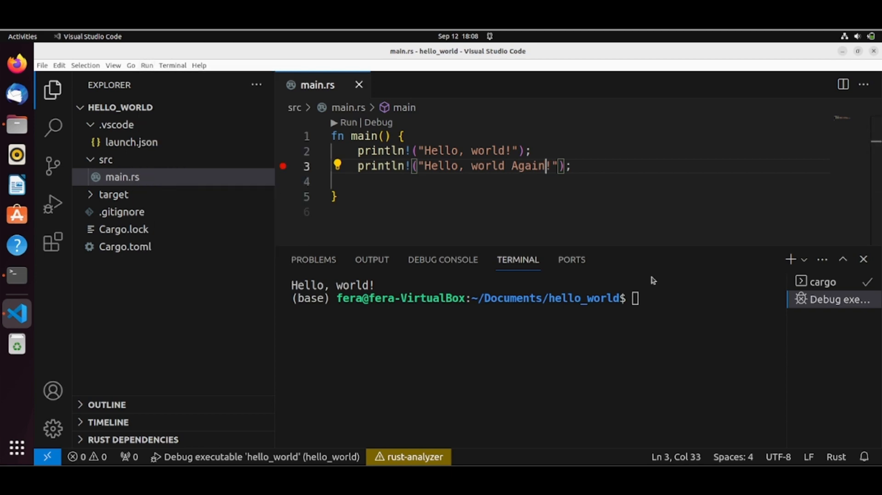
pyautogui.click(347, 122)
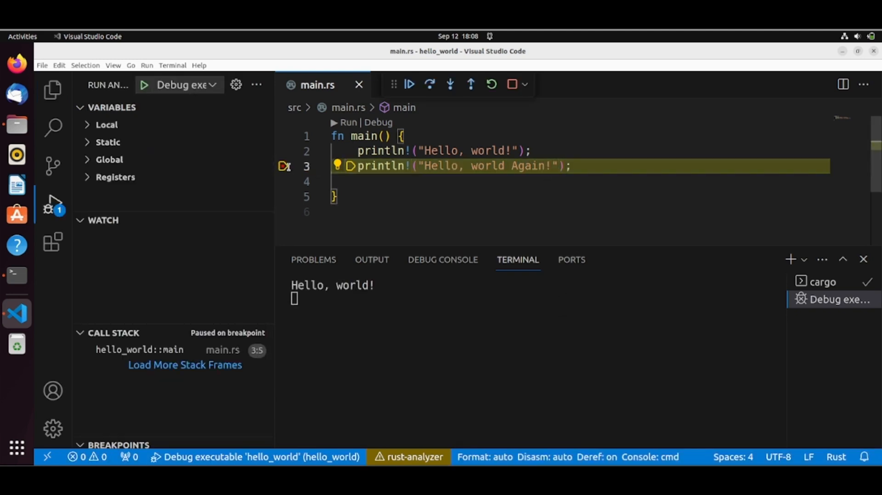
# Step: Step over from the line 3 breakpoint so "Hello, world Again!" prints and the session ends
pyautogui.click(430, 85)
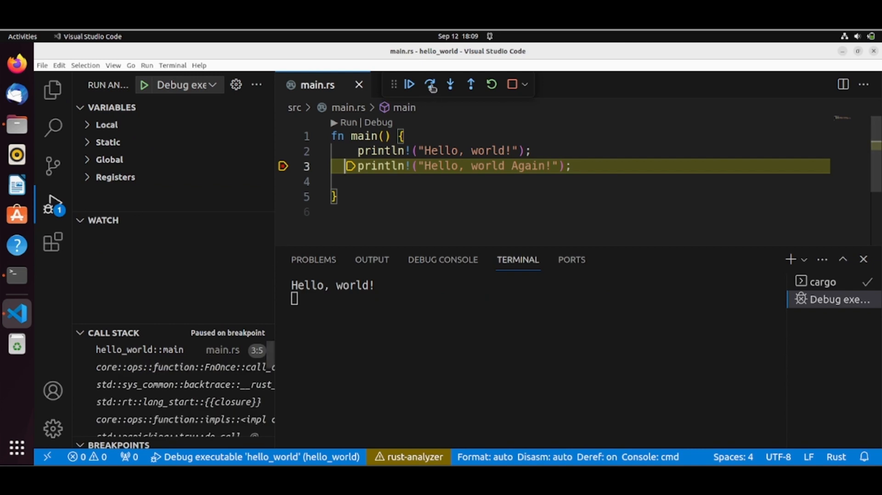
pyautogui.click(431, 84)
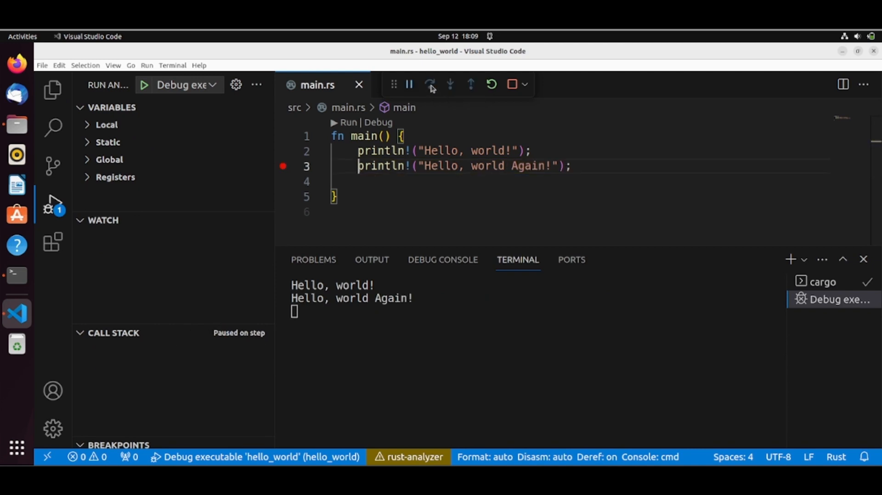
pyautogui.click(429, 84)
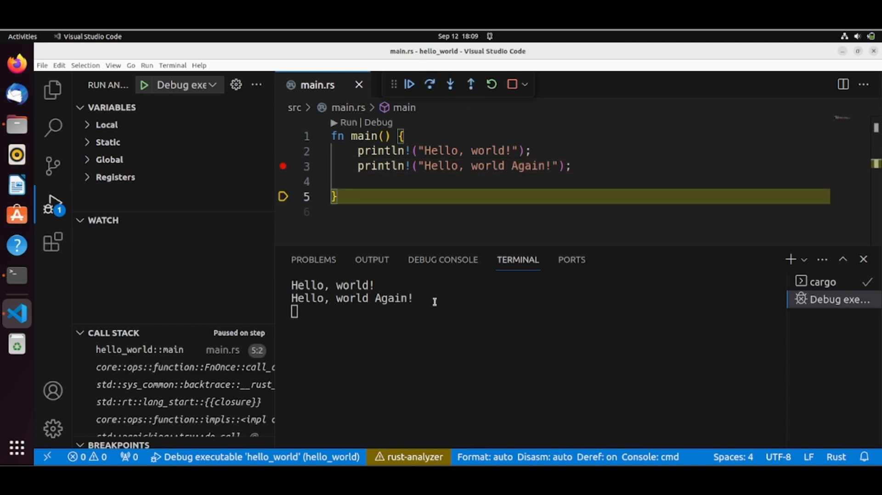
pyautogui.moveTo(429, 84)
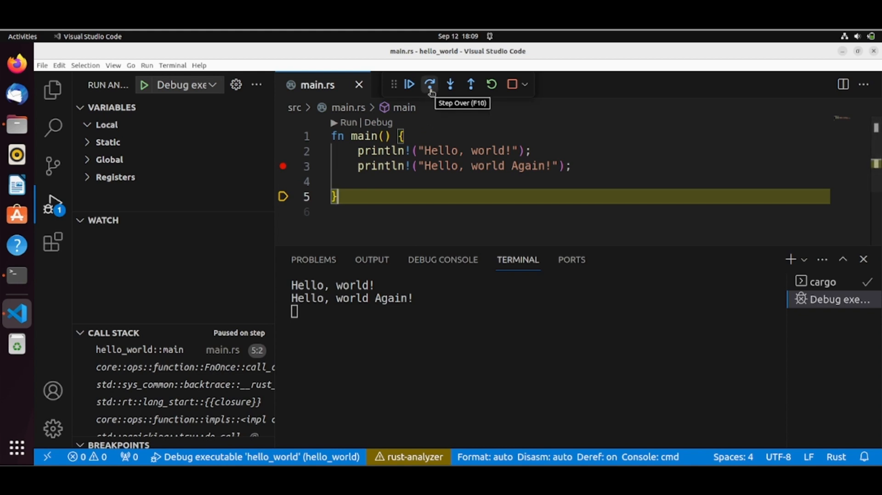
pyautogui.click(409, 84)
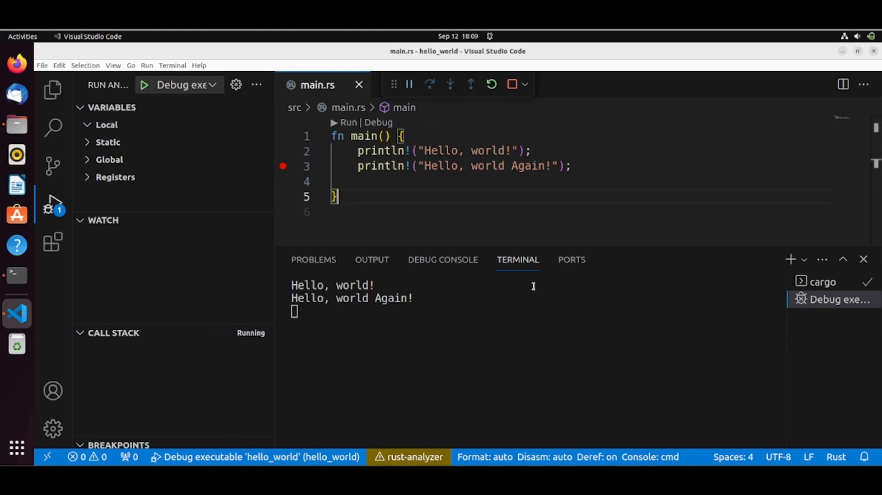
pyautogui.click(512, 84)
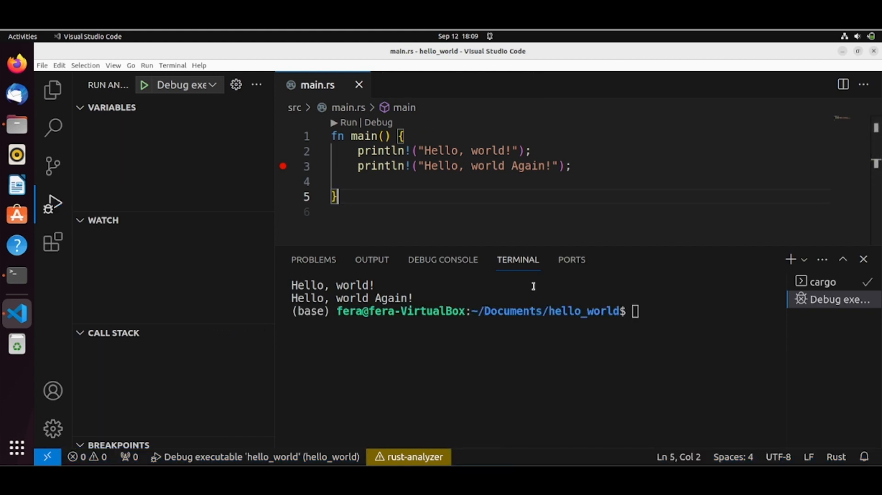